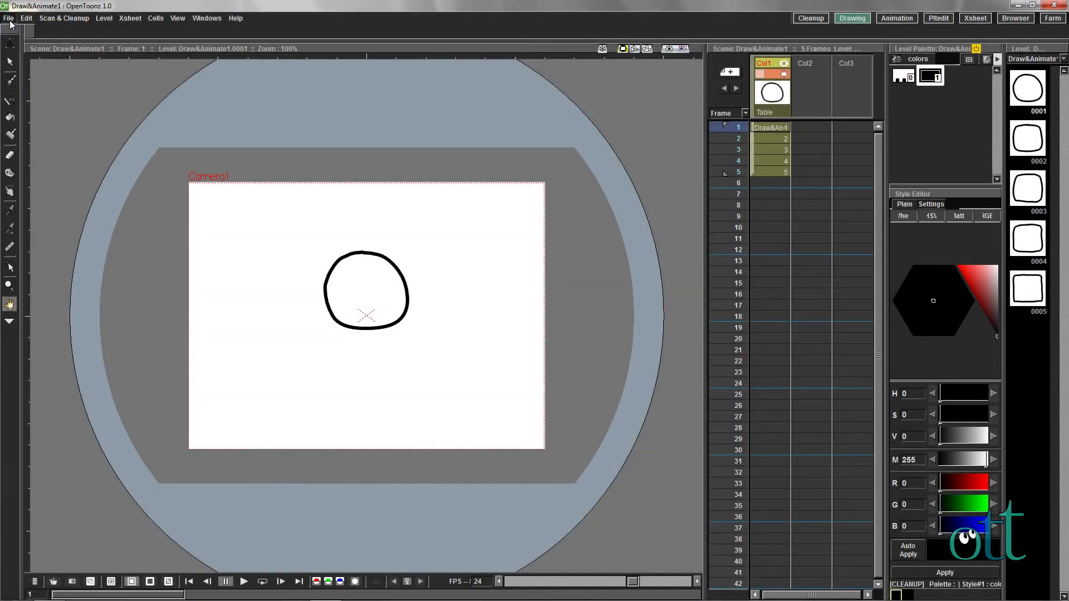
Open drawing 0005, the rounded square, in the level editing view.
click(8, 20)
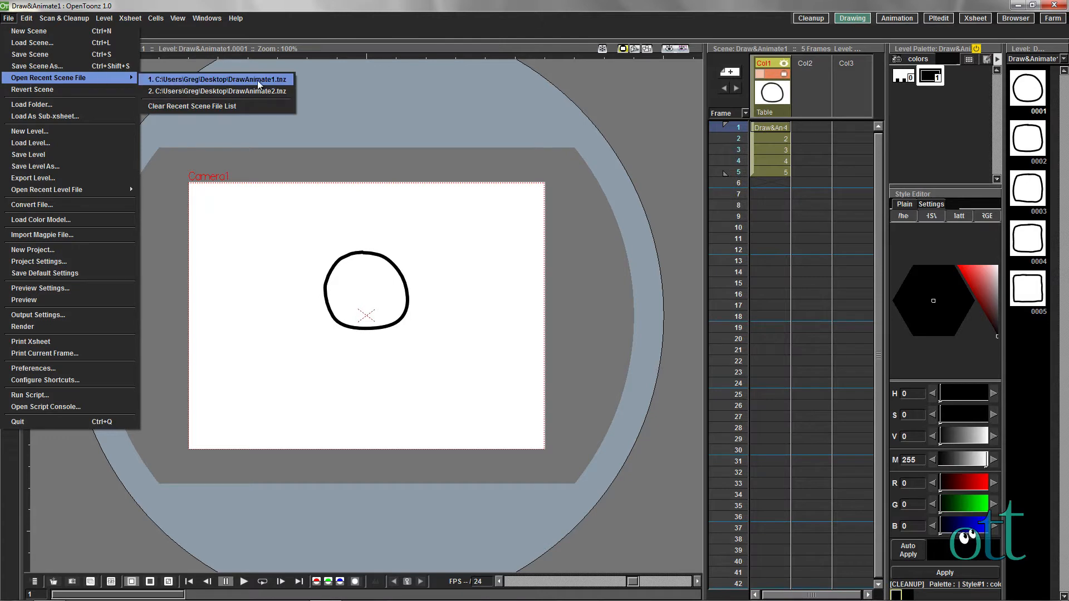
mouse_move(515, 114)
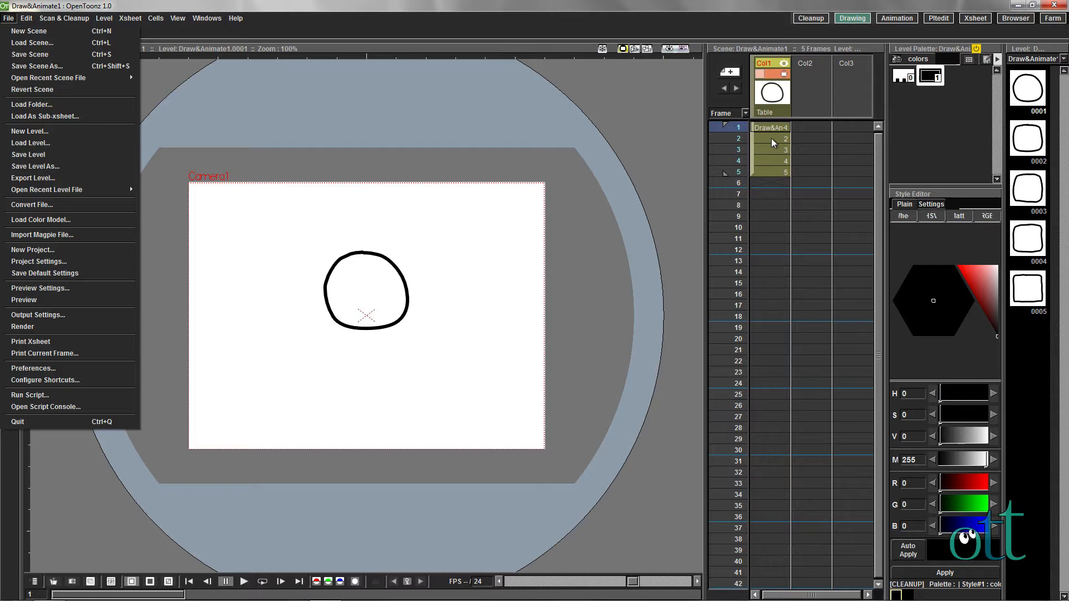
mouse_move(867, 169)
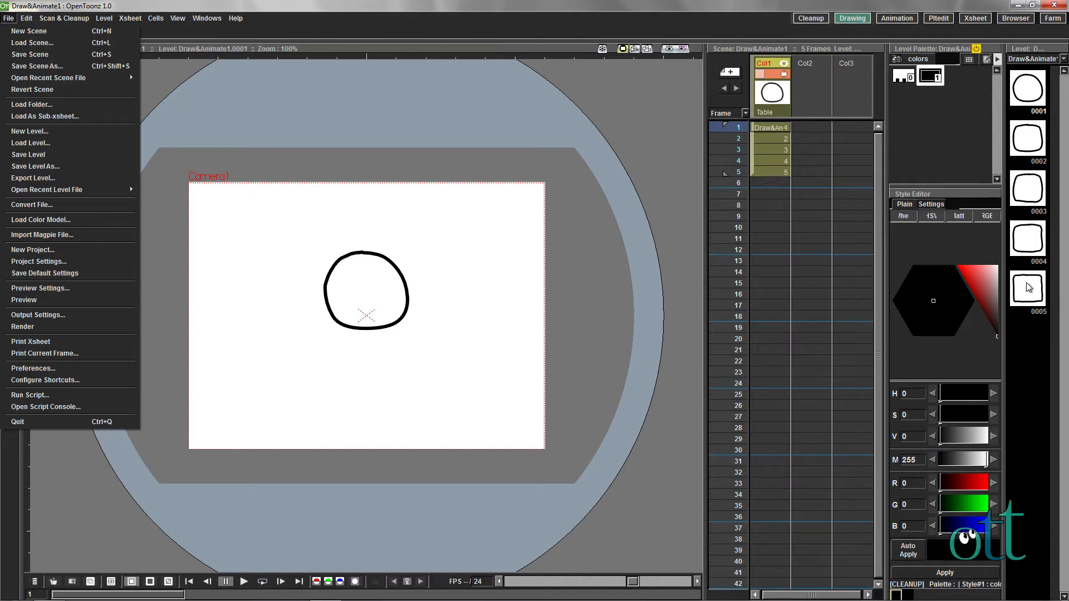
click(1028, 288)
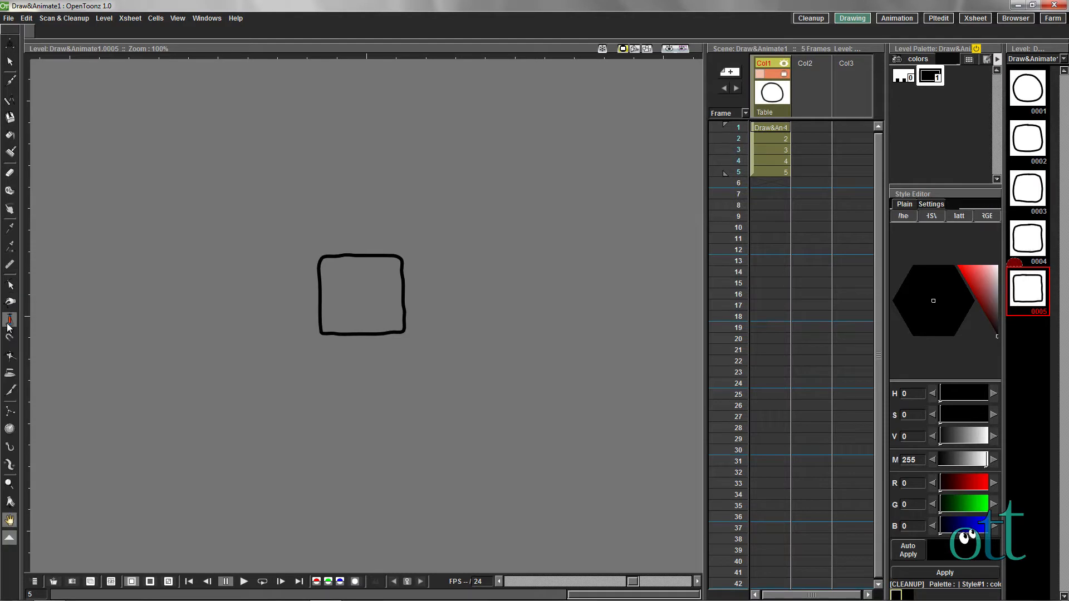
mouse_move(10, 303)
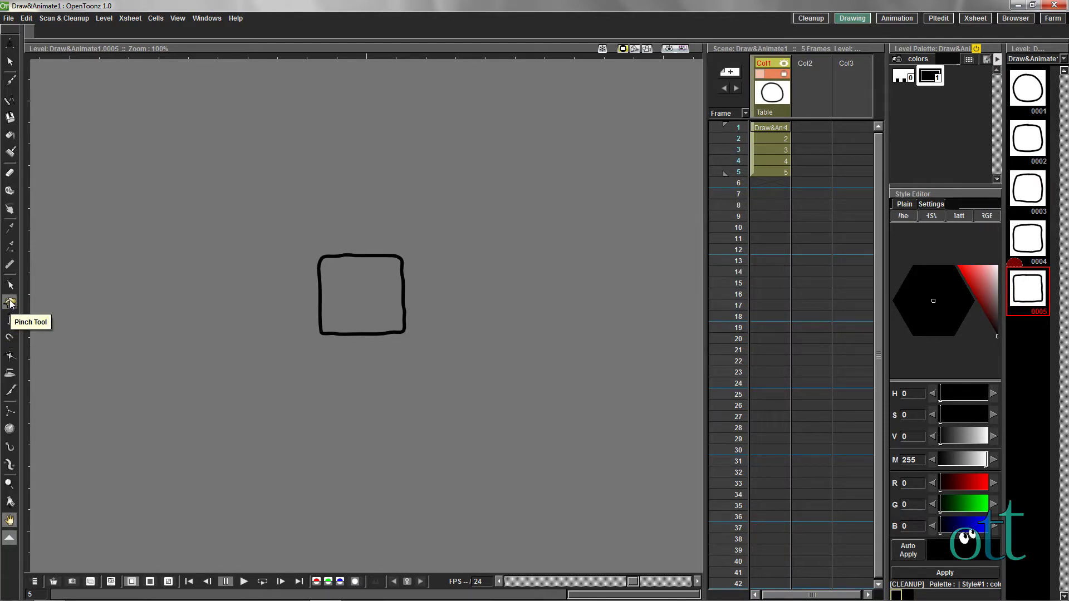
Pinch the rounded square's corners outward into a four-pointed star with the Pinch Tool.
click(10, 303)
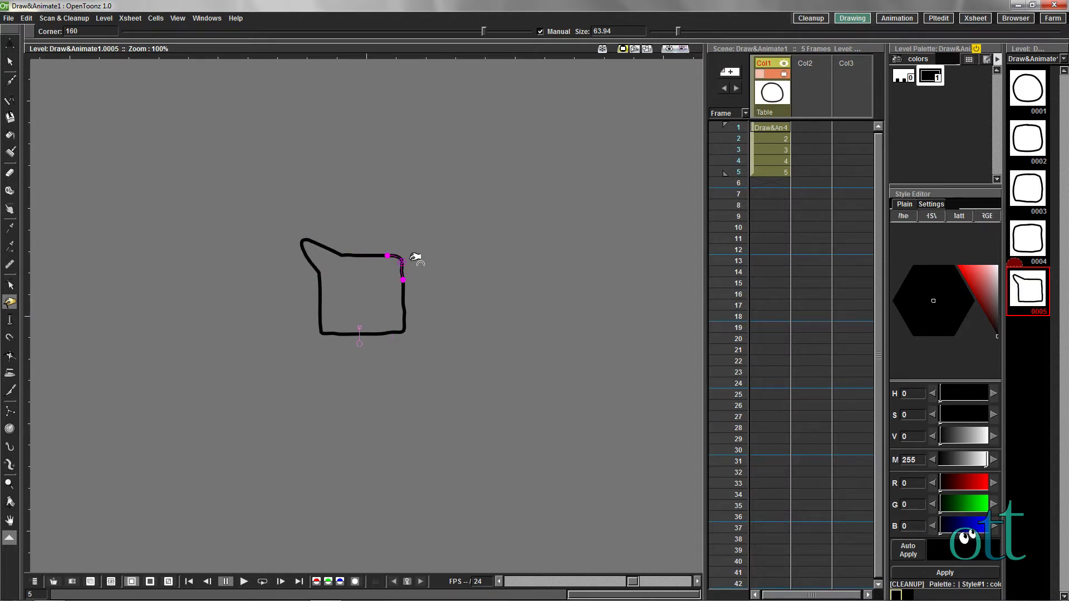
drag(402, 278, 426, 238)
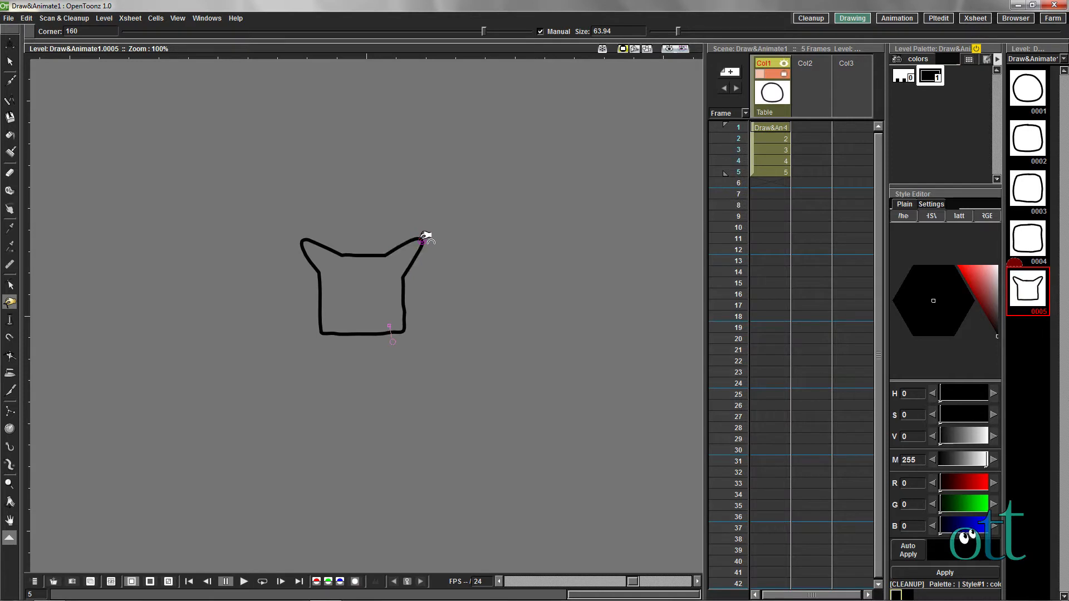
drag(391, 339, 306, 350)
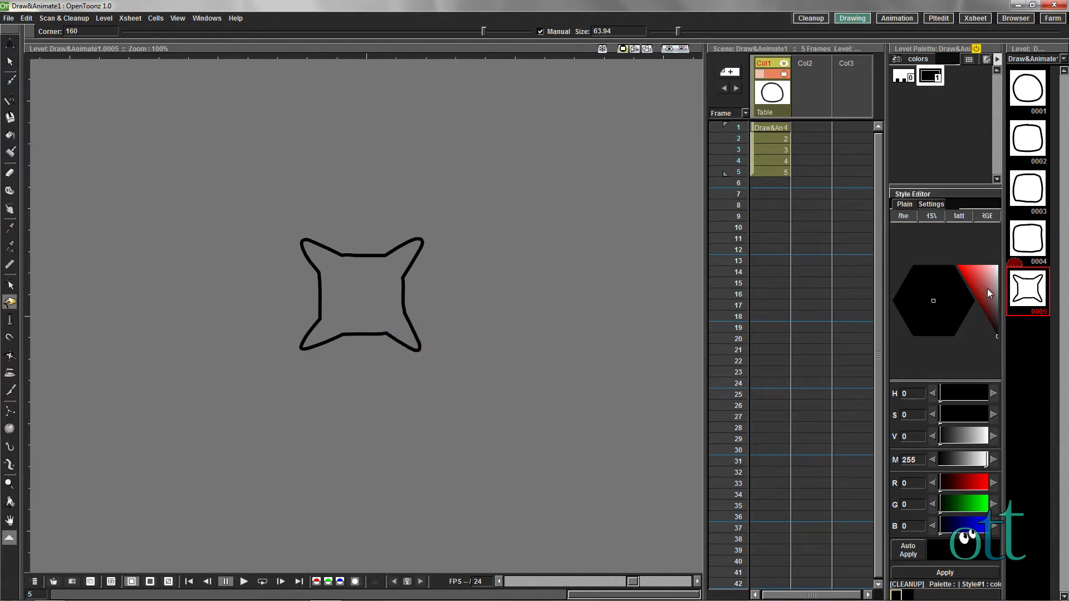
mouse_move(1032, 139)
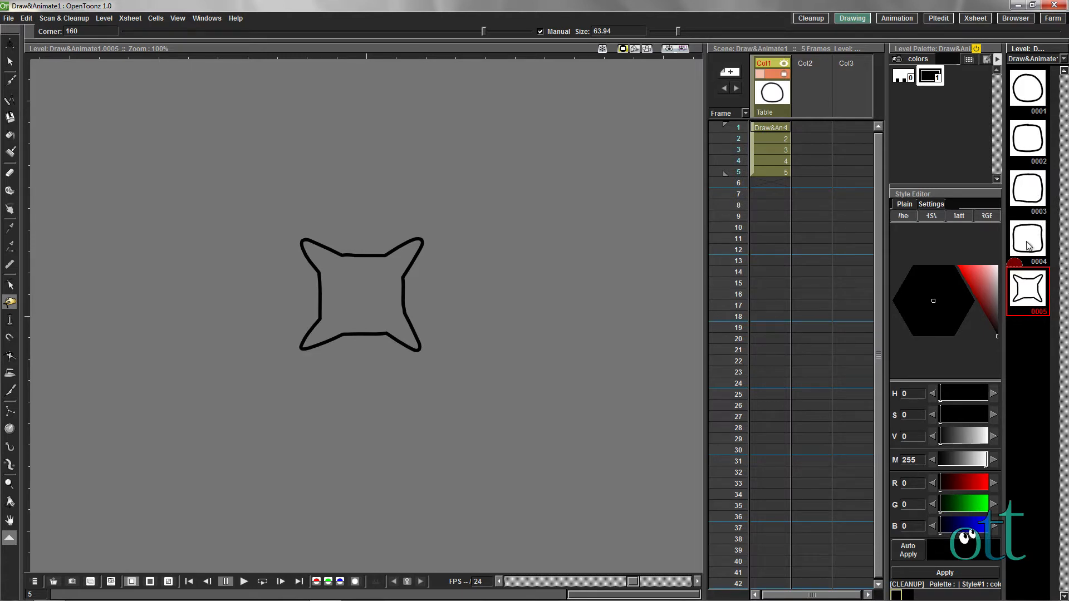
mouse_move(1025, 244)
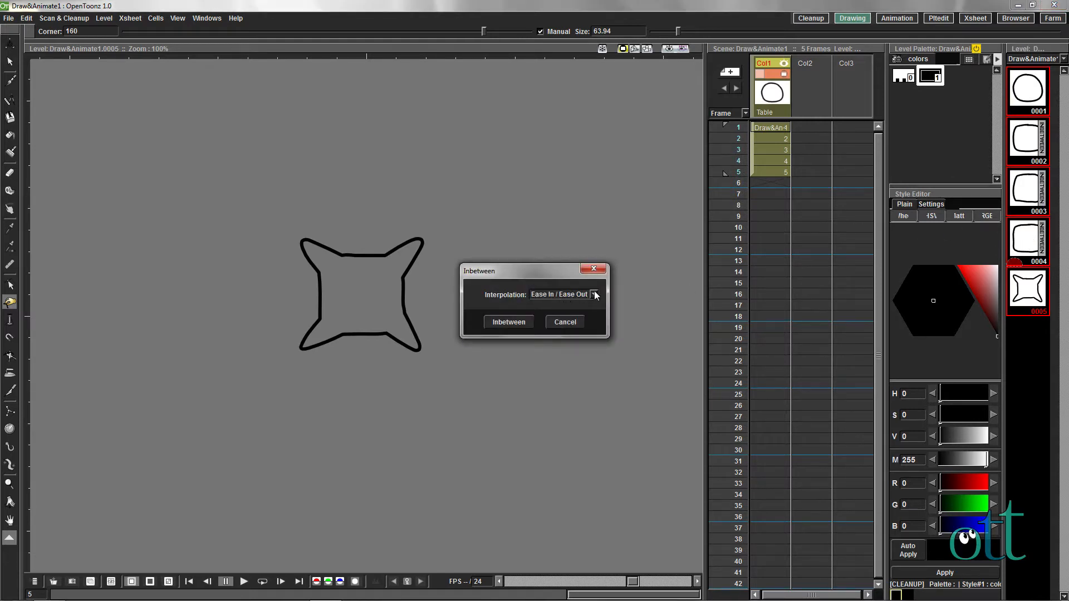
Generate inbetween drawings between drawings 1 and 5 using Ease In / Ease Out interpolation.
click(594, 294)
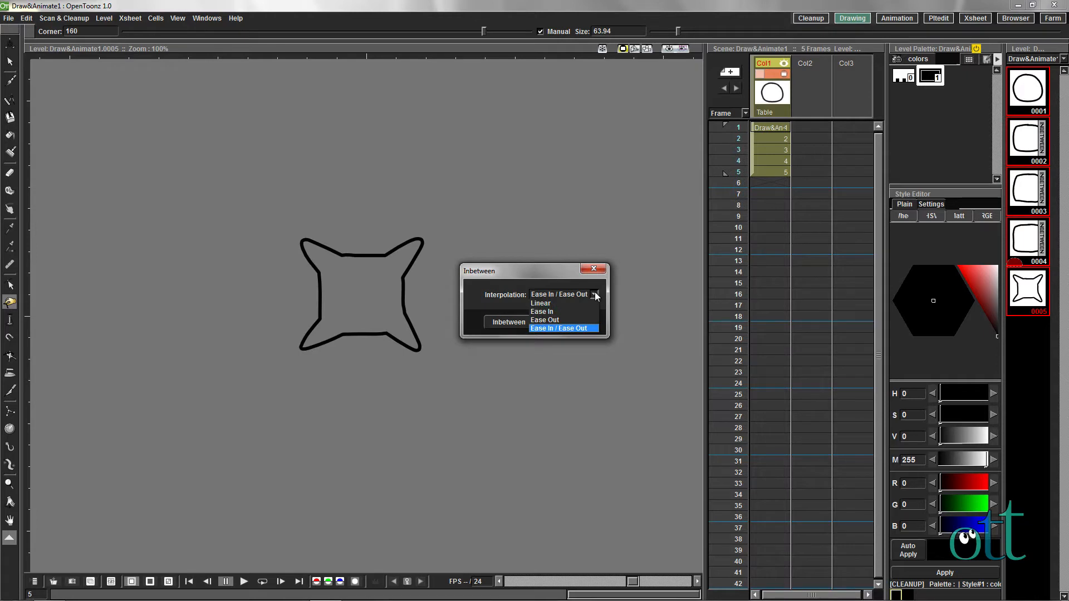
click(565, 328)
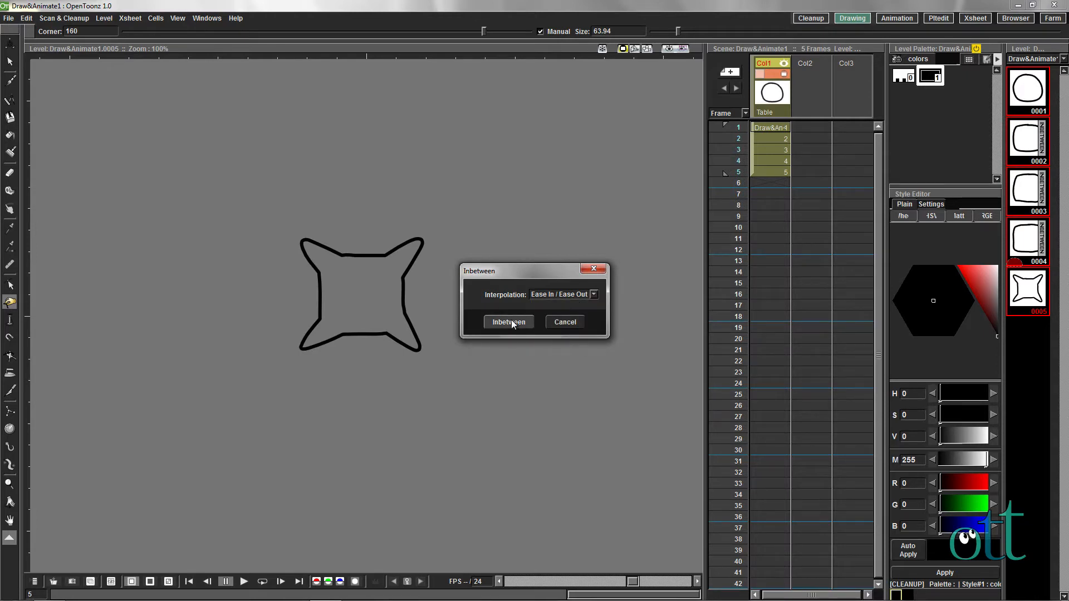
click(509, 322)
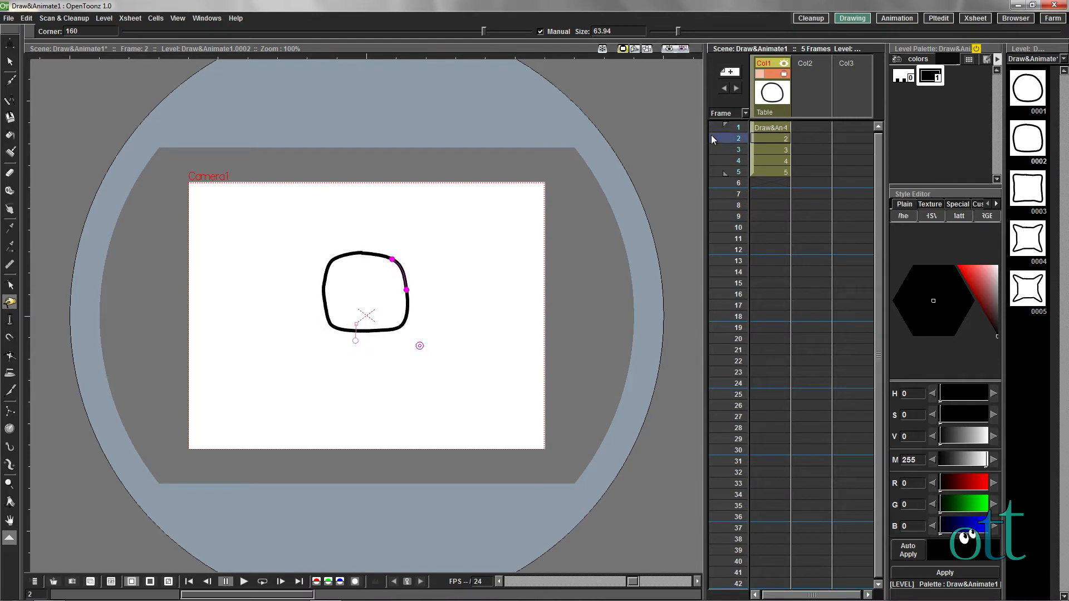
Apply Swing to Xsheet cells 1–5 so drawings 4 to 1 follow 5.
click(723, 149)
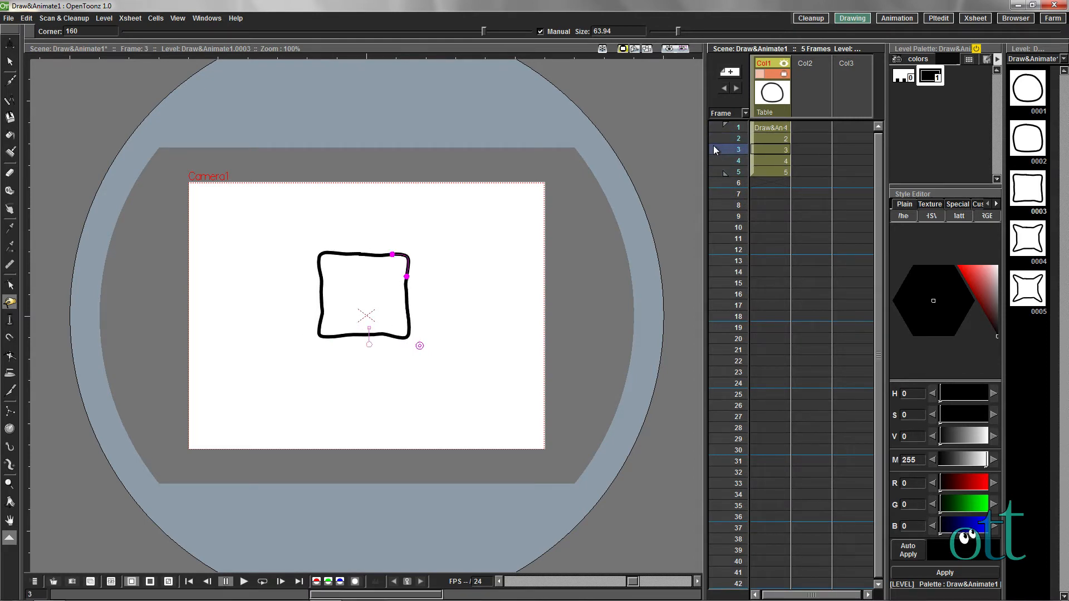
click(770, 127)
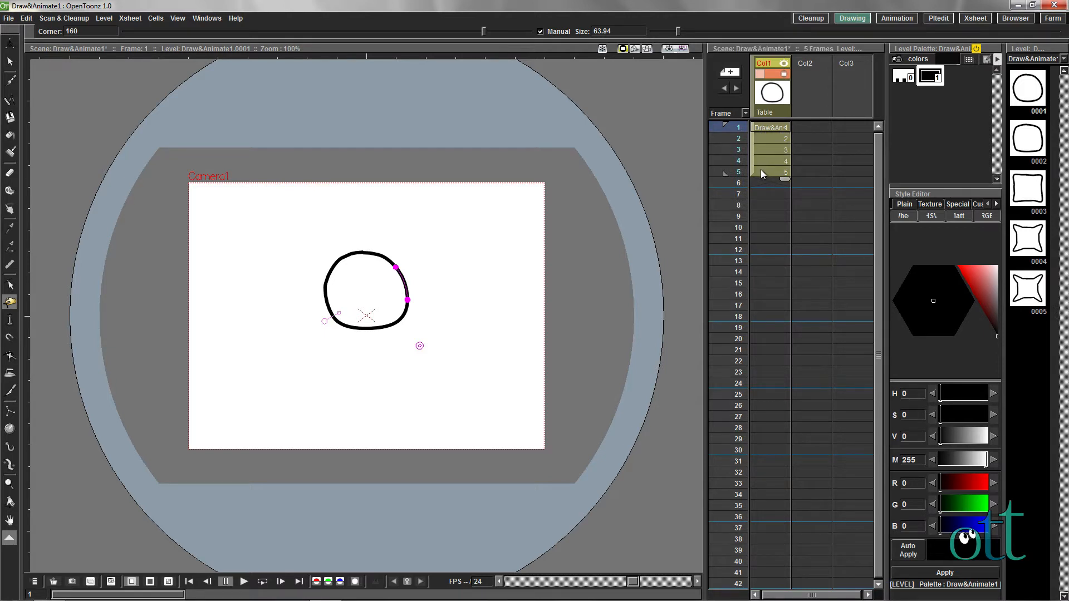
right_click(771, 172)
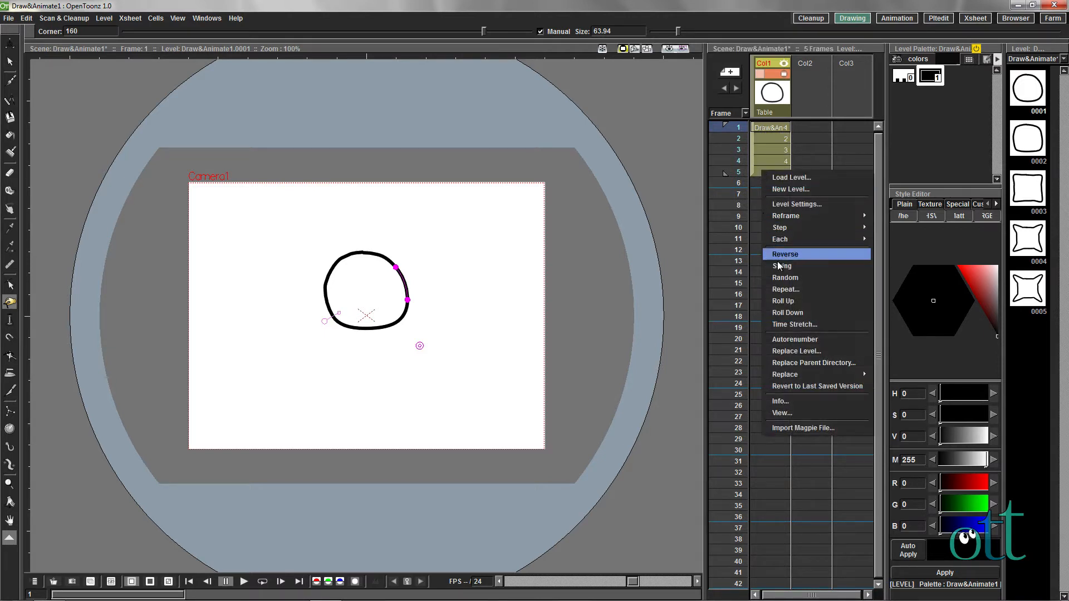
click(786, 254)
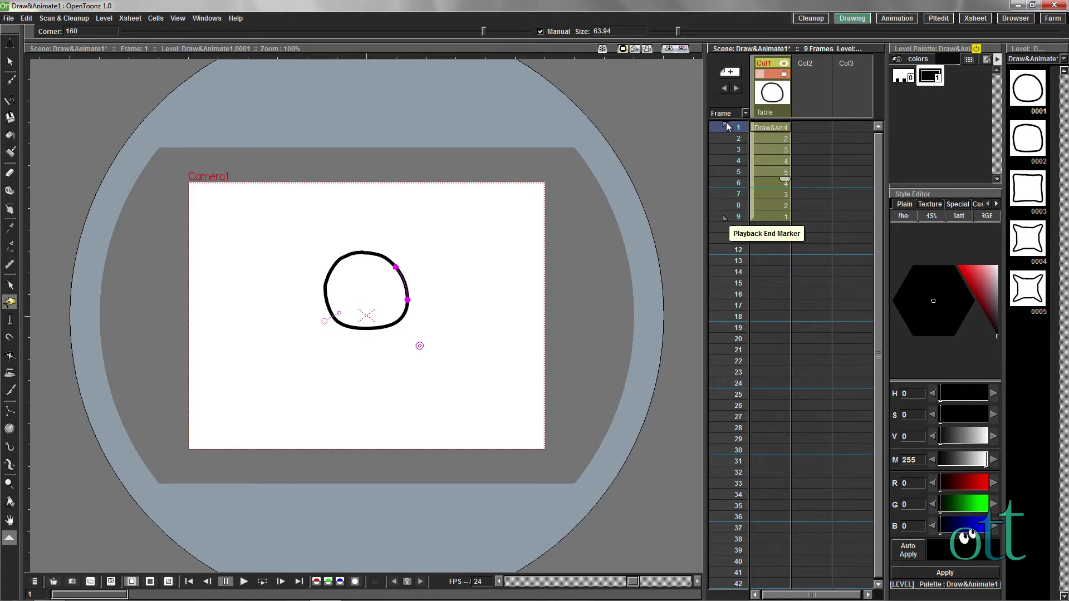
click(724, 150)
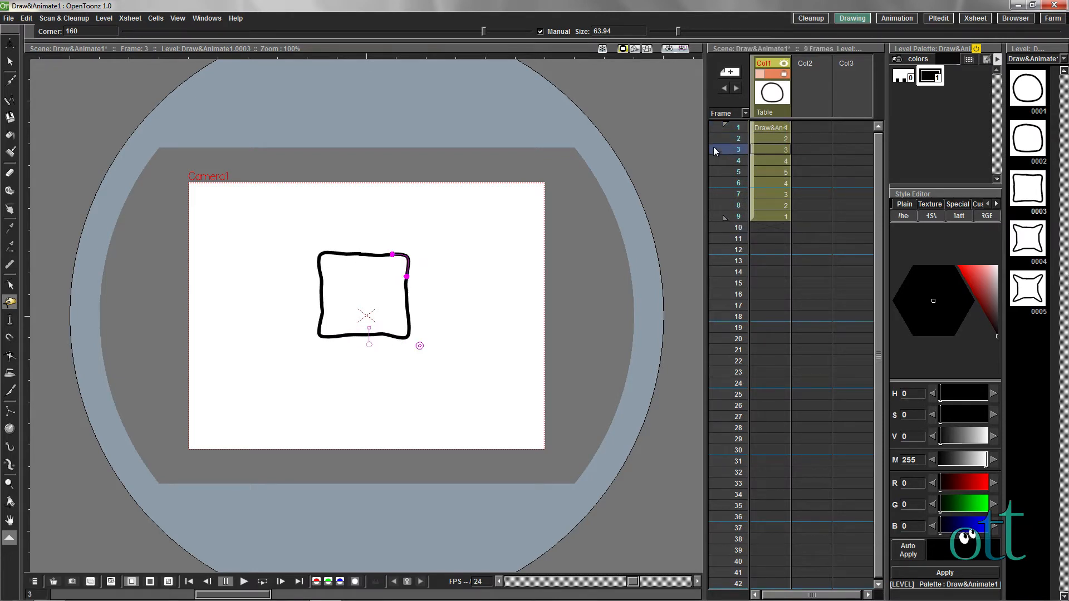
click(738, 206)
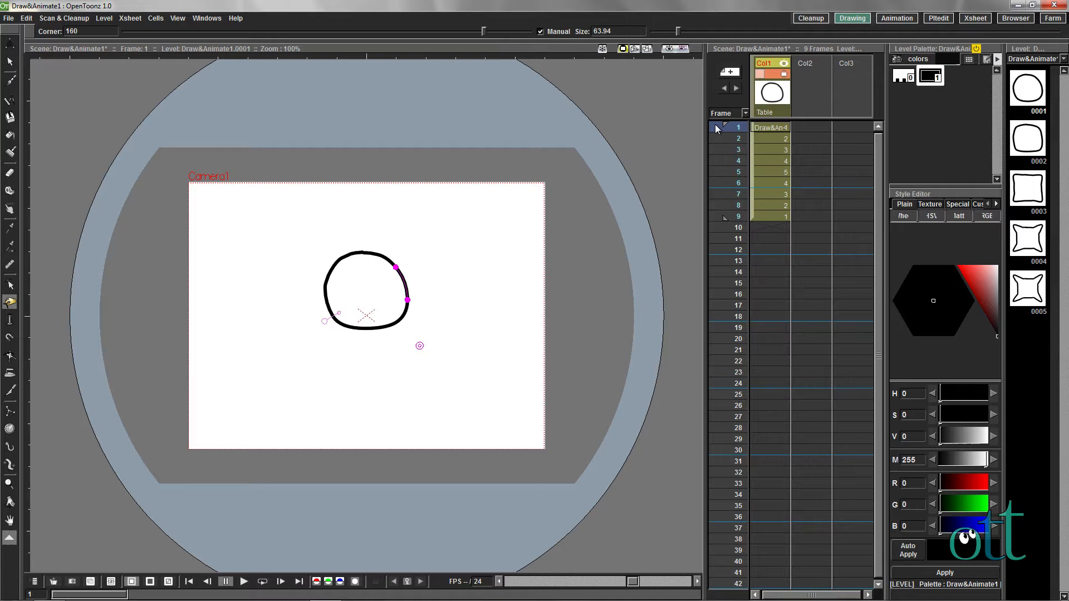
mouse_move(772, 128)
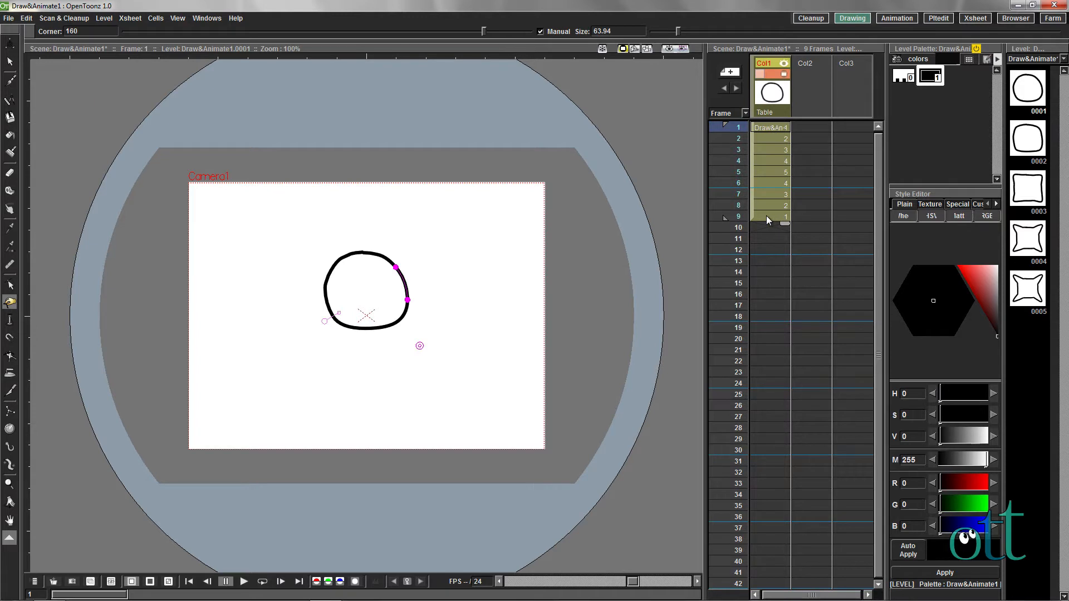
Reframe the selected cells on 2's, stretching the column to 18 frames.
right_click(769, 219)
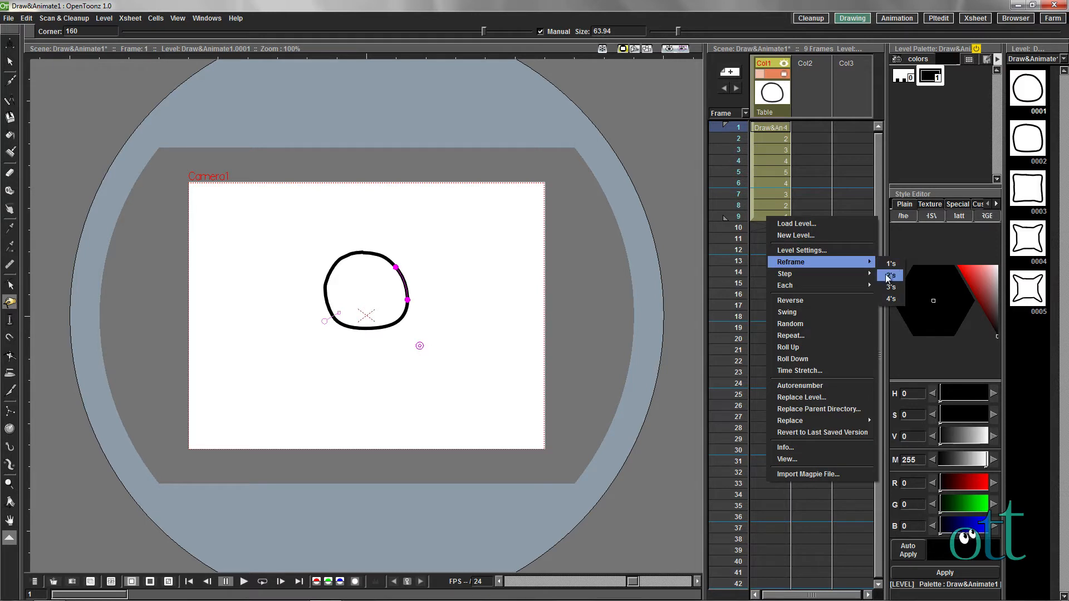
click(891, 275)
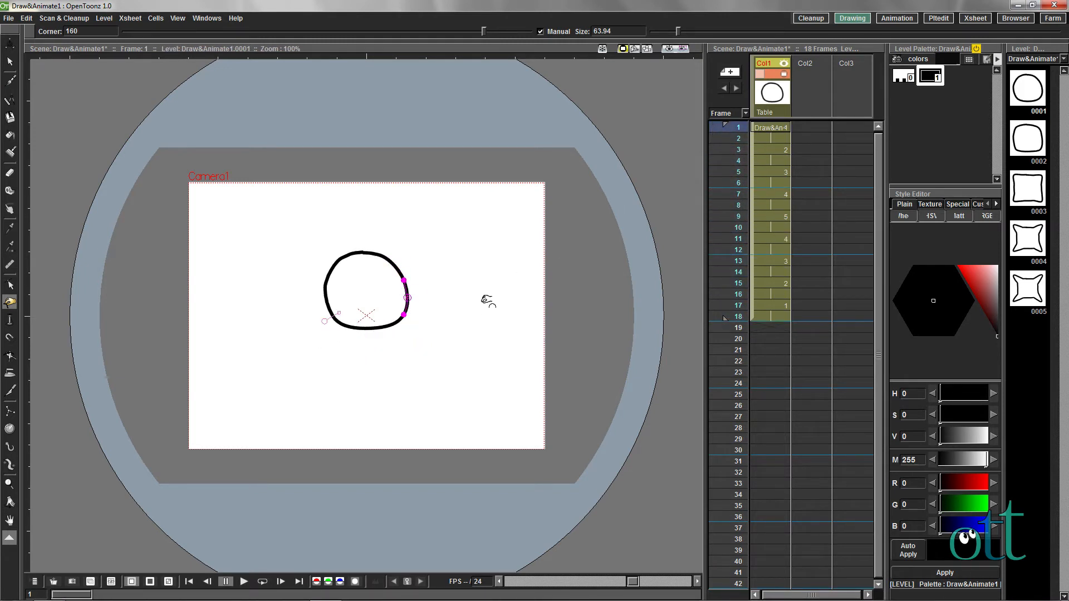
click(264, 582)
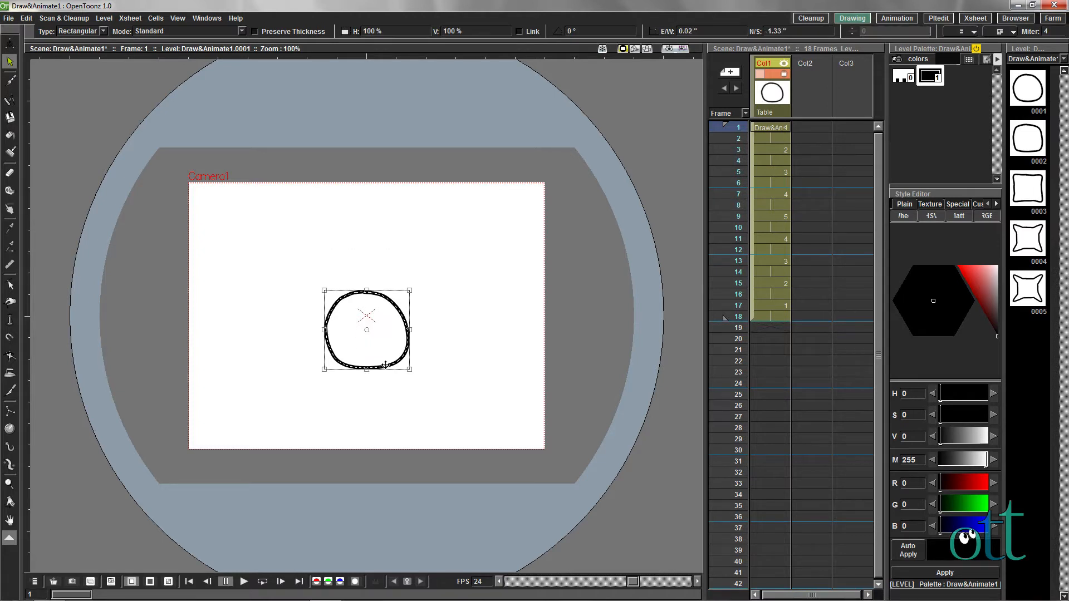
Drag the circle lower and raise the star drawing near the top of the frame.
drag(367, 331, 367, 379)
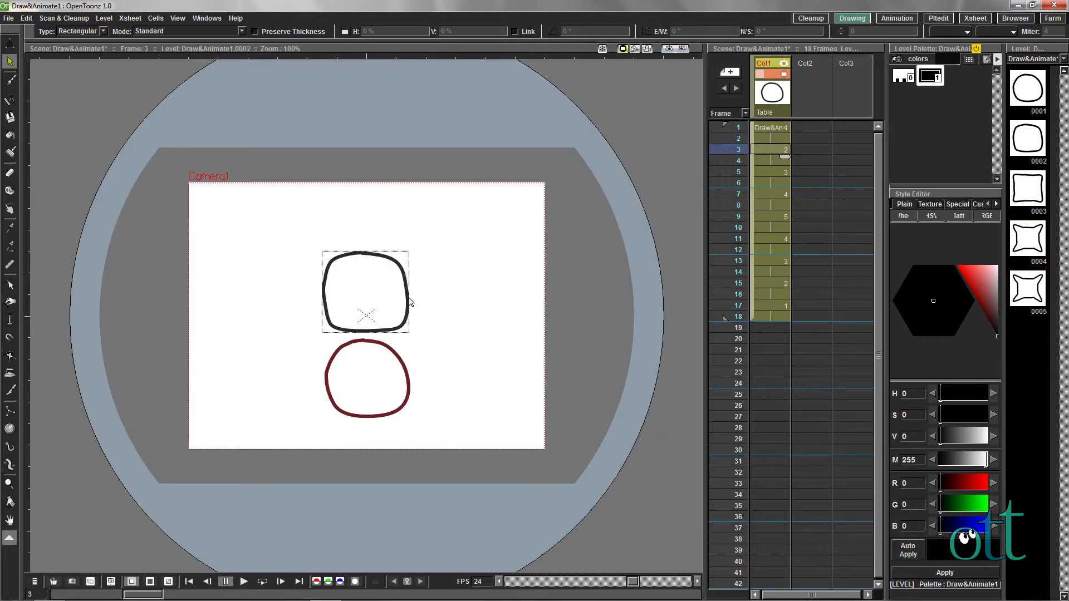
click(367, 292)
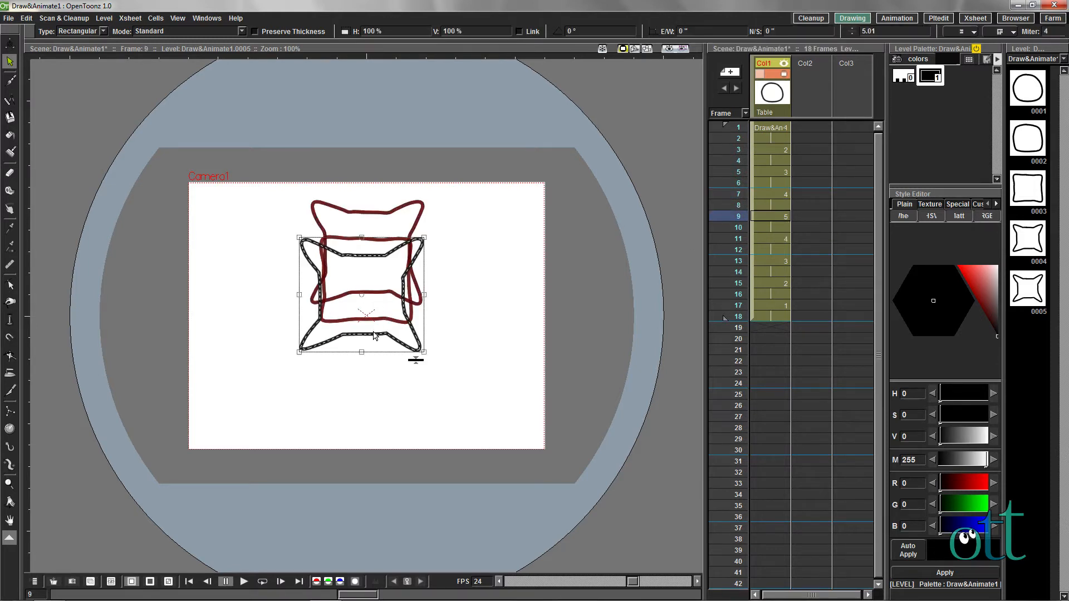
drag(368, 334, 365, 301)
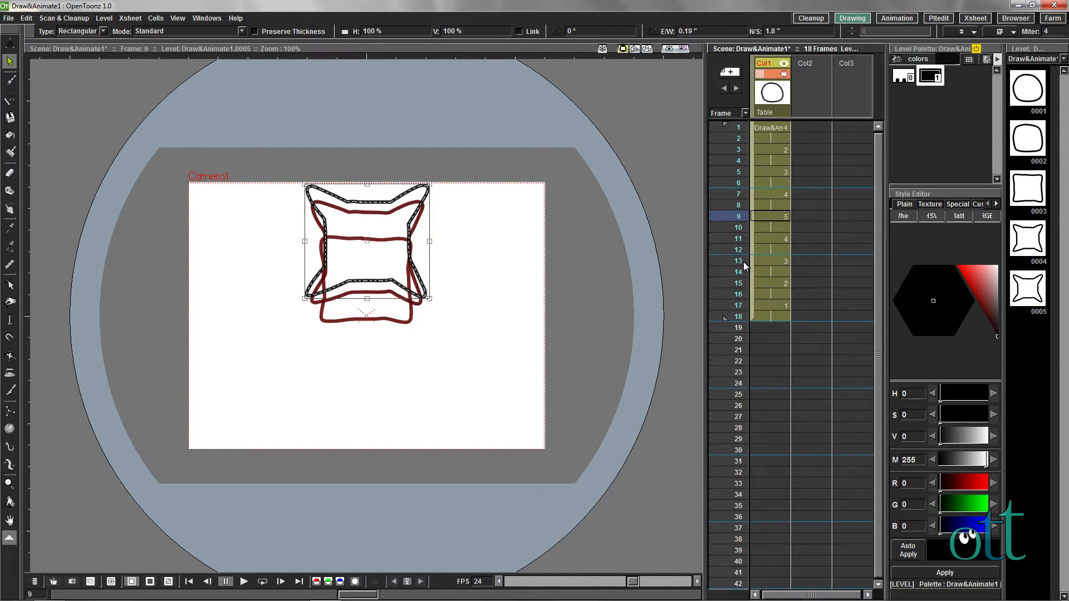
mouse_move(771, 234)
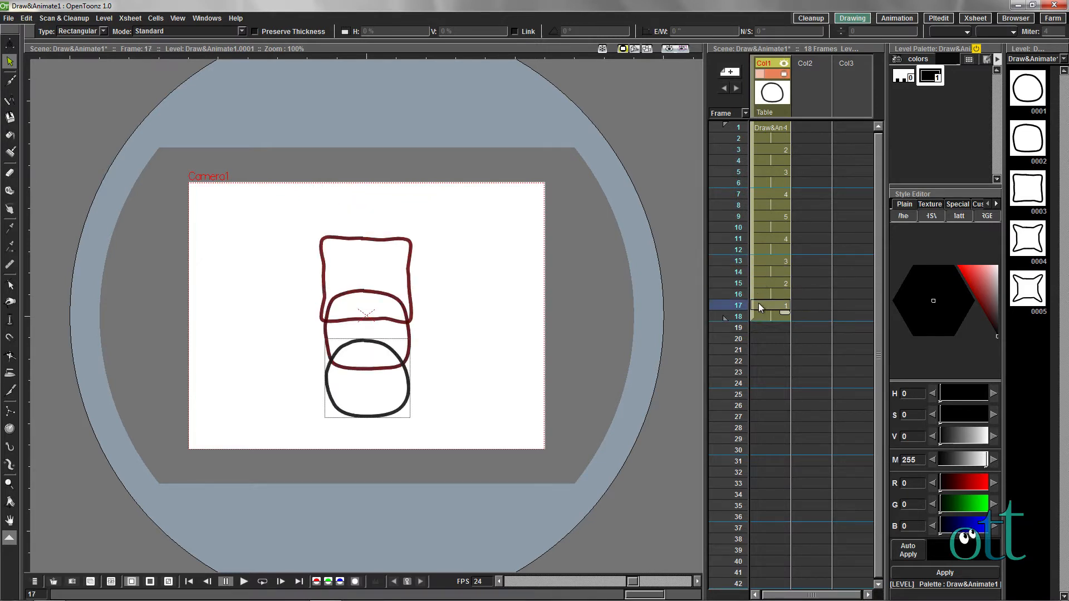
mouse_move(760, 307)
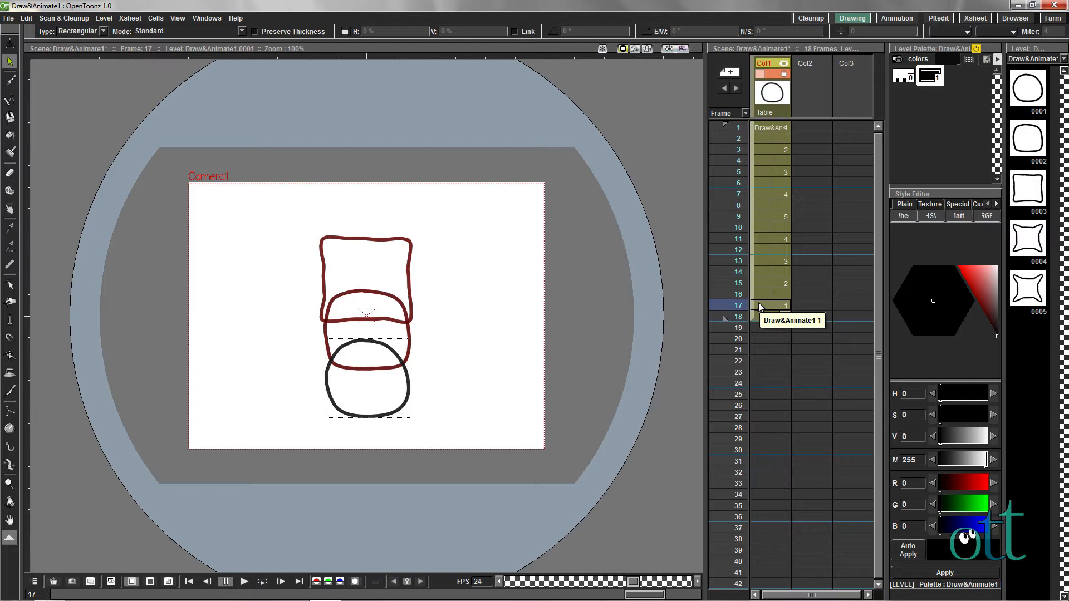
Deactivate Onion Skin, step through the frames, and return to frame 1.
right_click(462, 284)
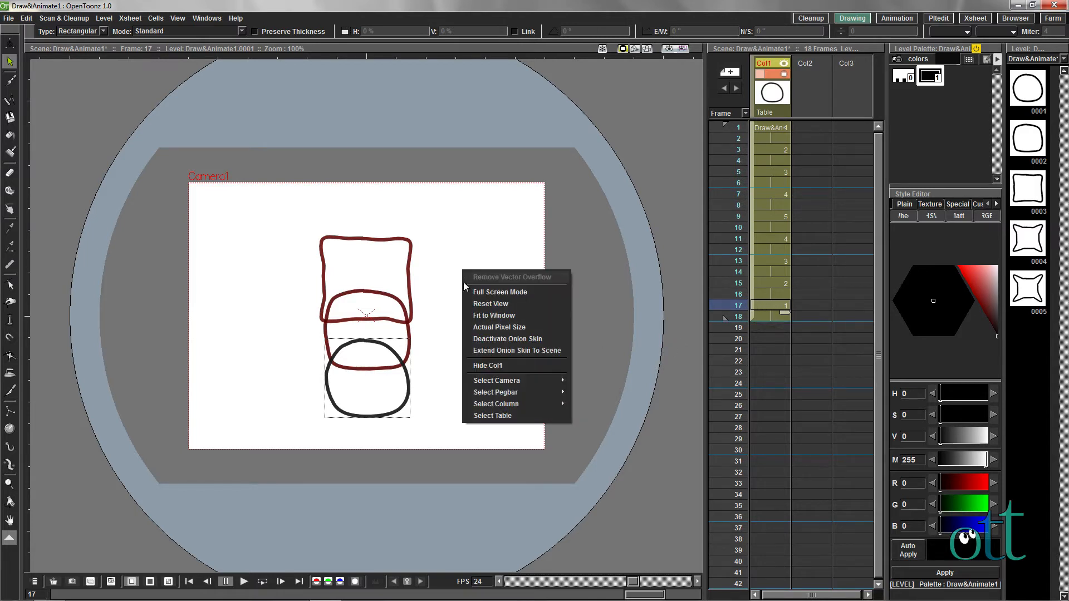
click(507, 338)
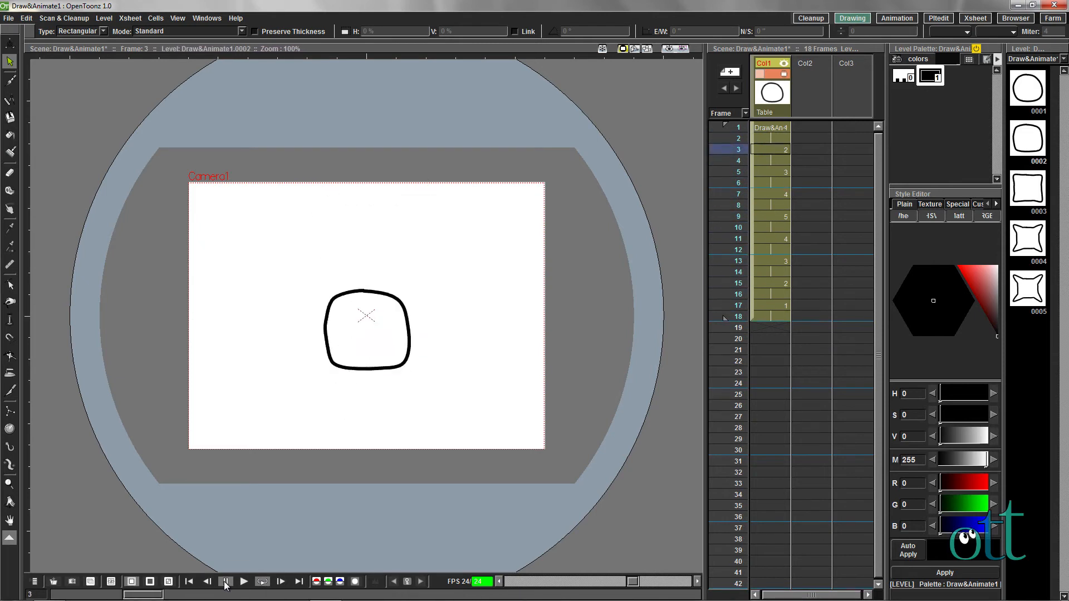
click(226, 582)
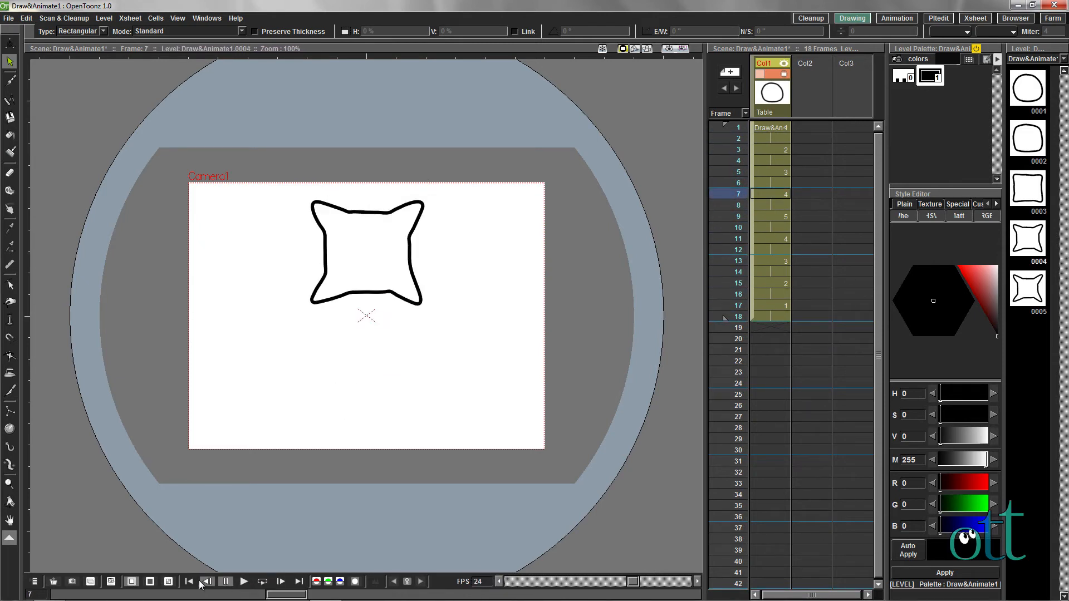
click(188, 583)
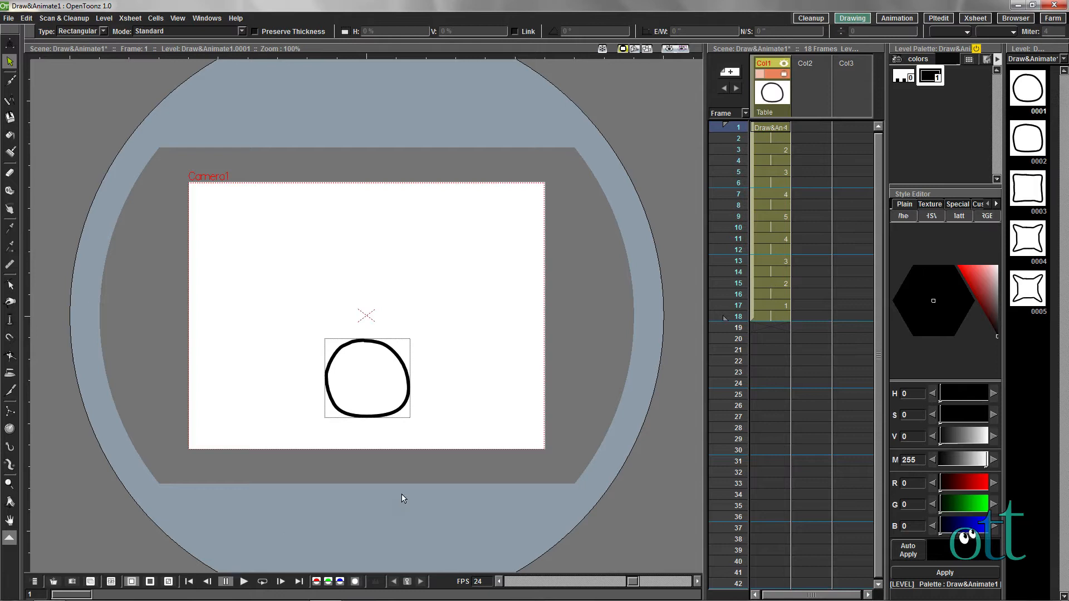
mouse_move(882, 177)
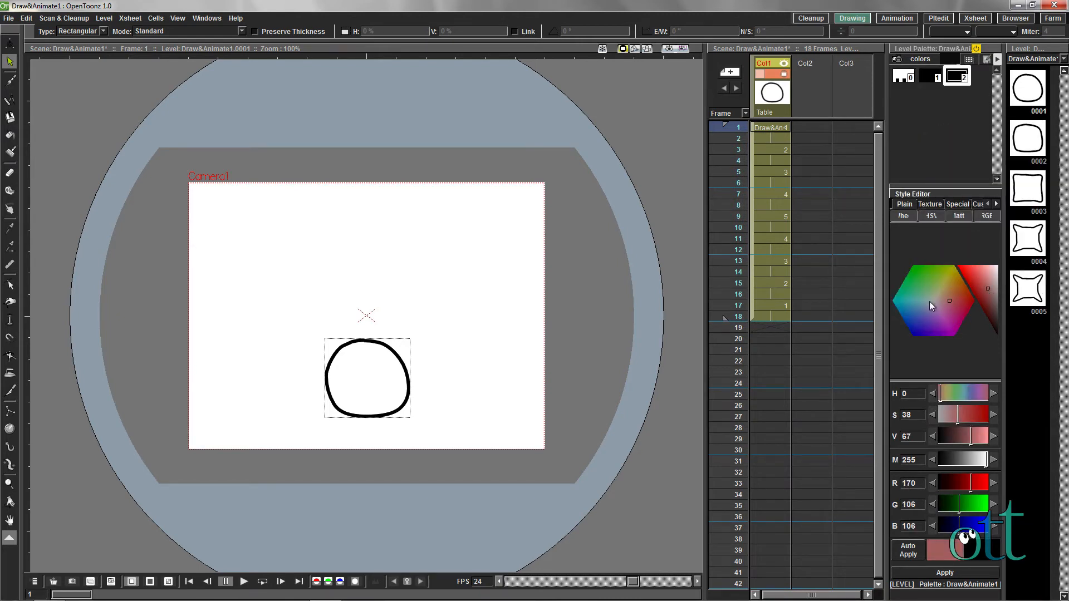
Tune the new palette style to a muted teal (H165 S35 V67).
click(923, 300)
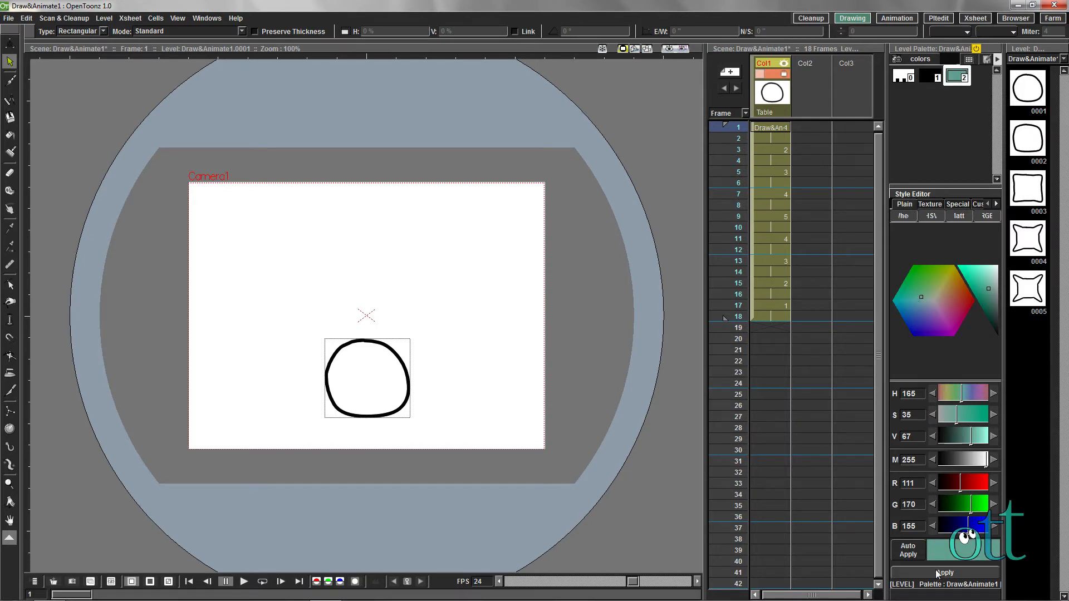
mouse_move(214, 248)
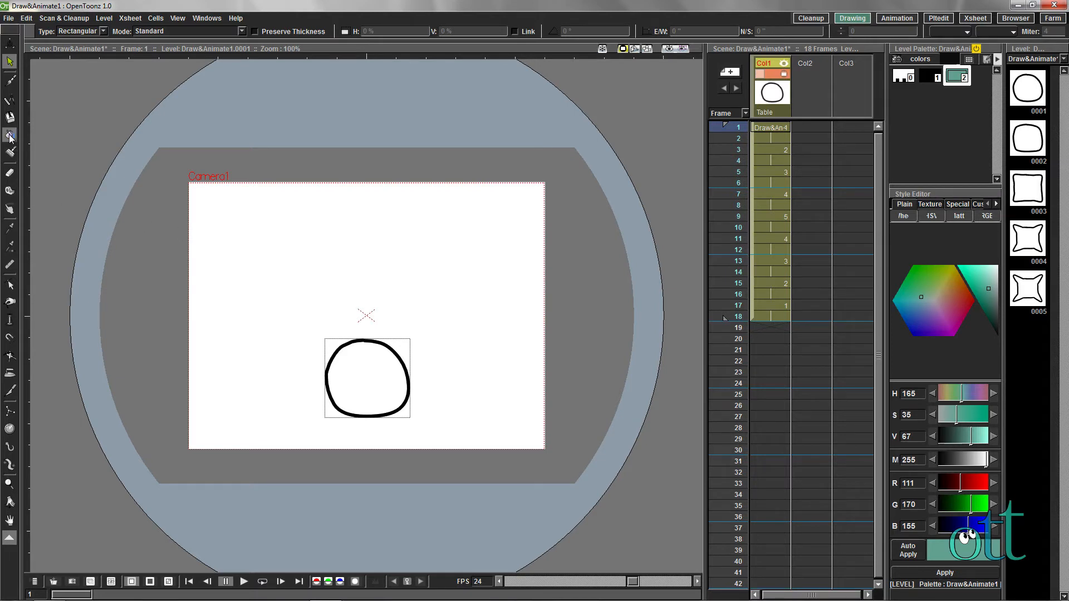
Fill the first blob with teal in Areas mode, then check frames 1 and 18.
click(9, 135)
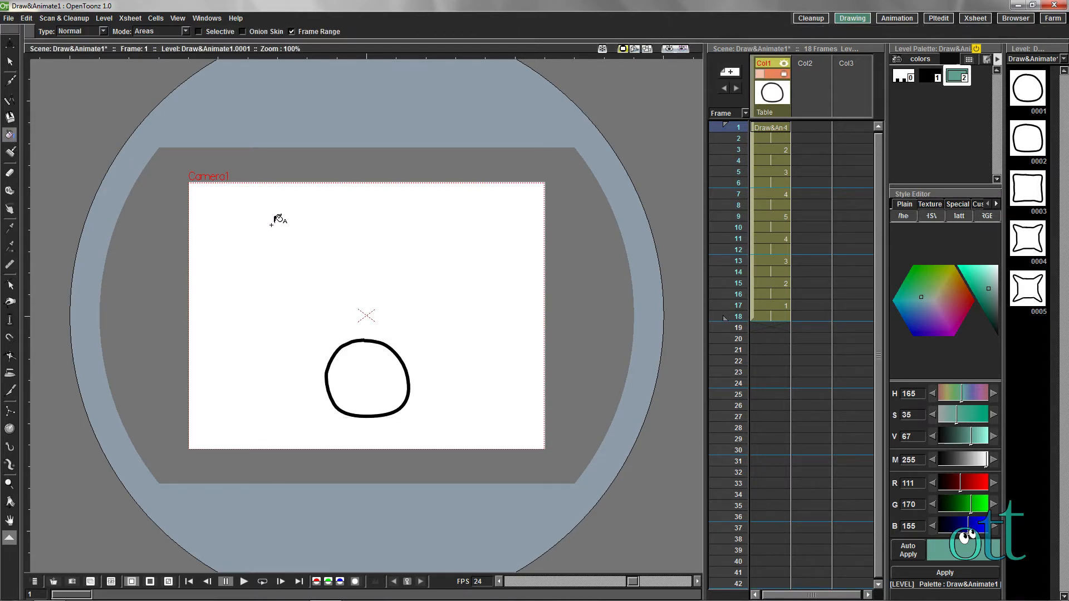
click(293, 31)
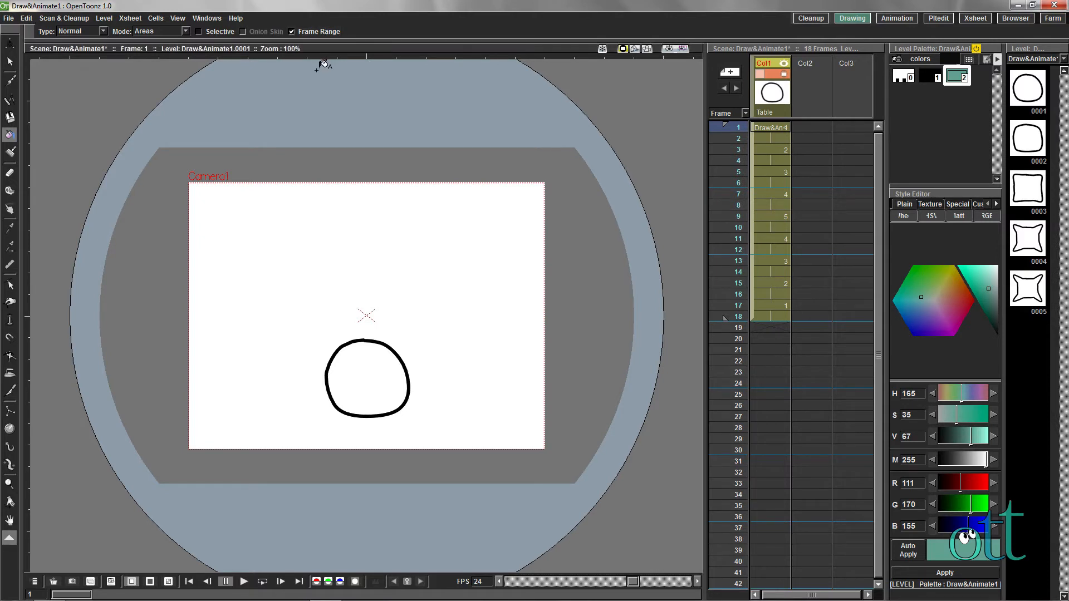
mouse_move(396, 341)
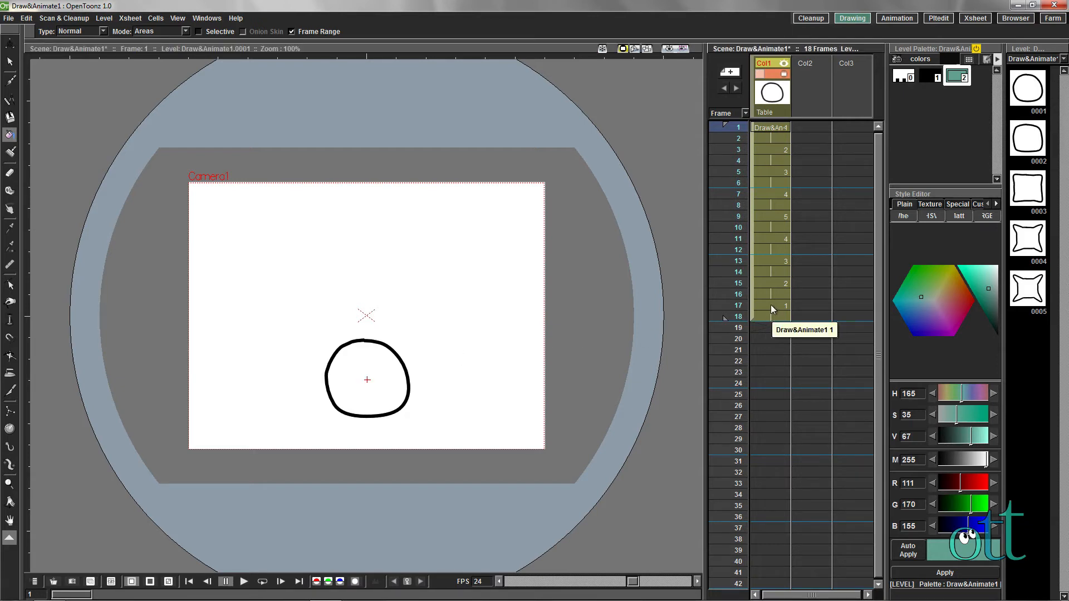
click(770, 306)
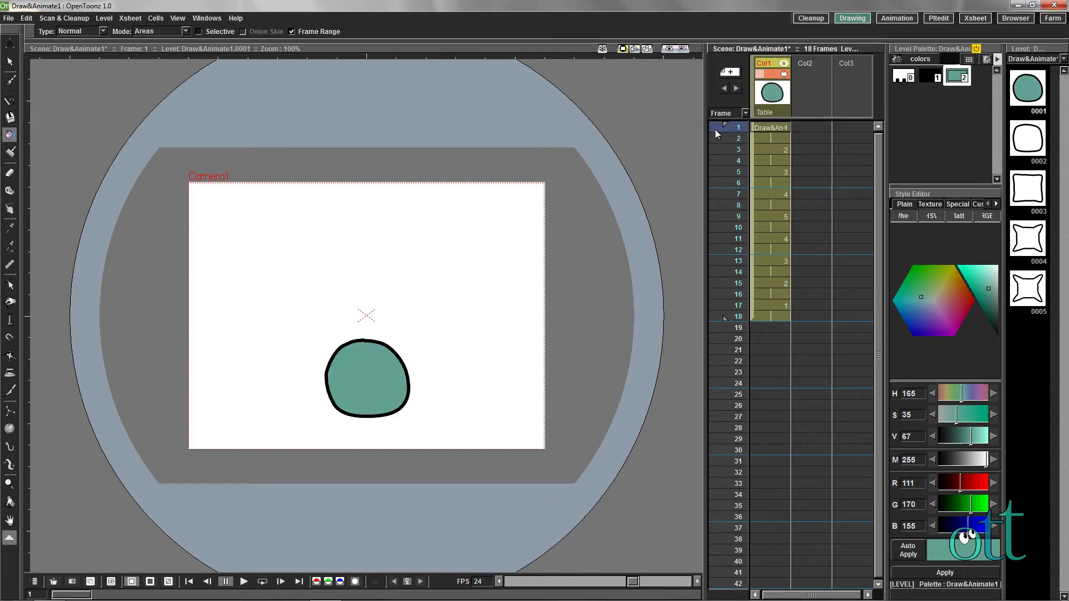
click(726, 316)
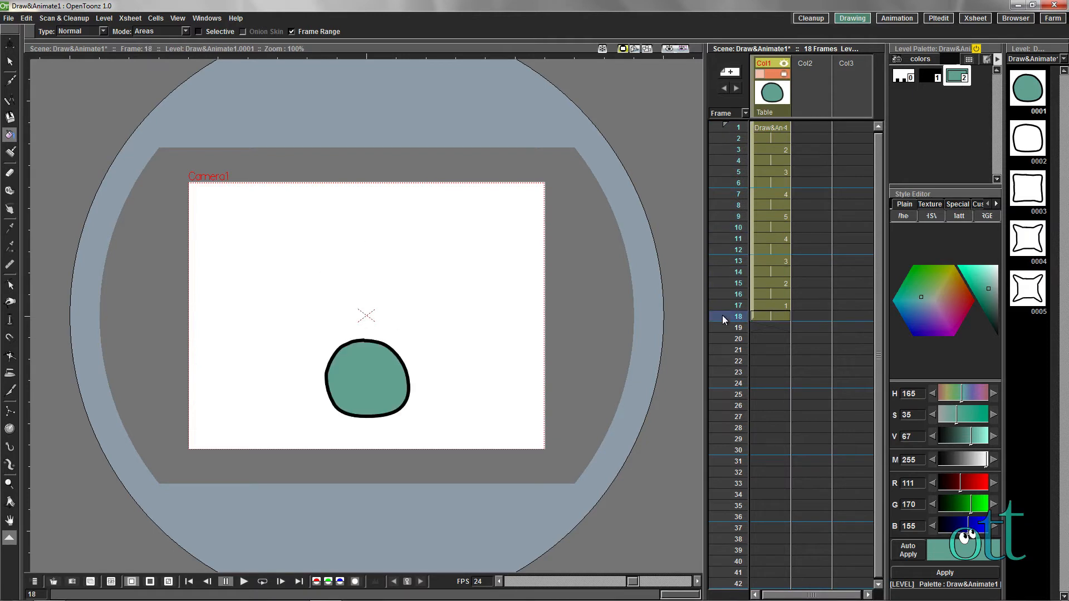
click(729, 127)
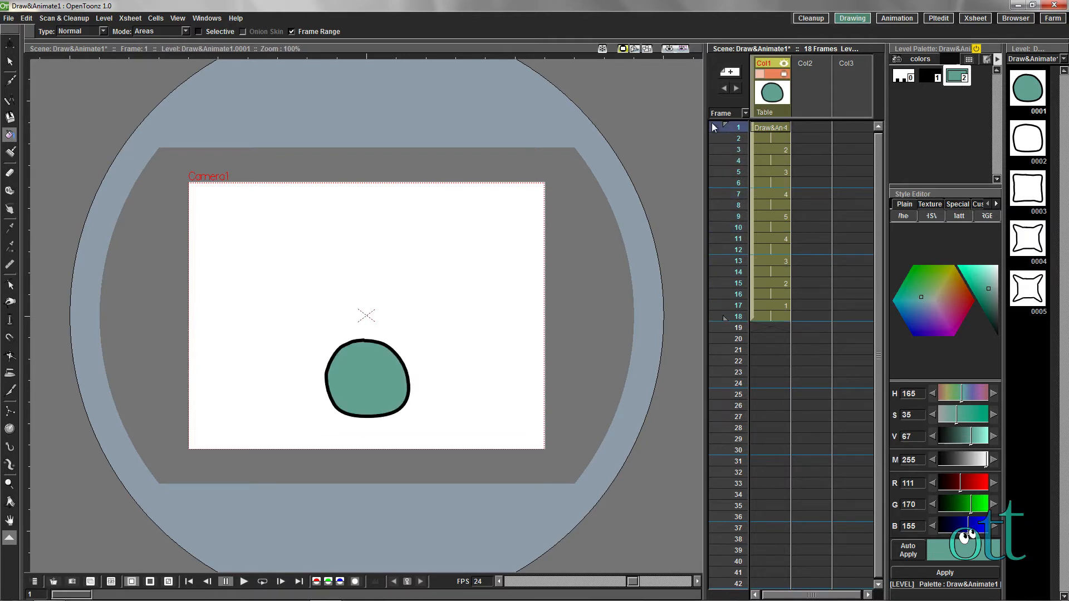
click(1028, 90)
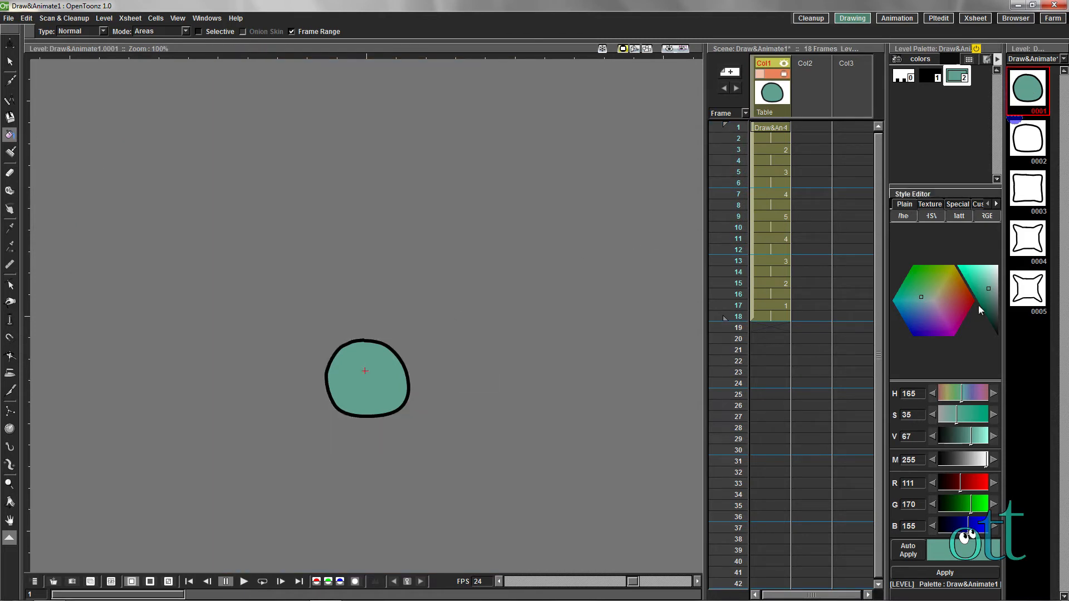
Fill the remaining blob drawings with teal and play back the animation.
click(1028, 289)
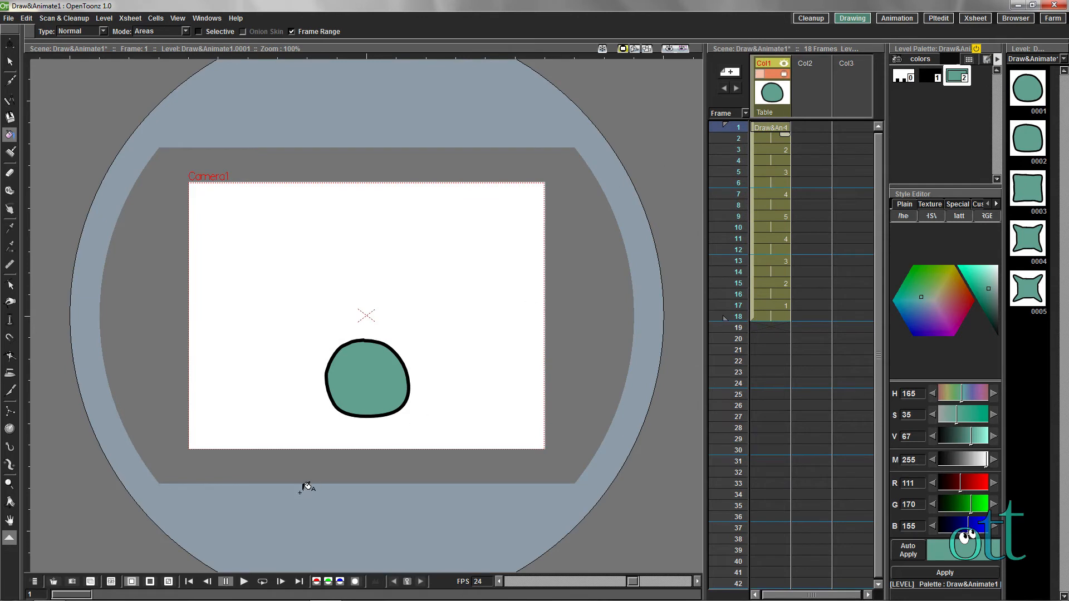
click(262, 582)
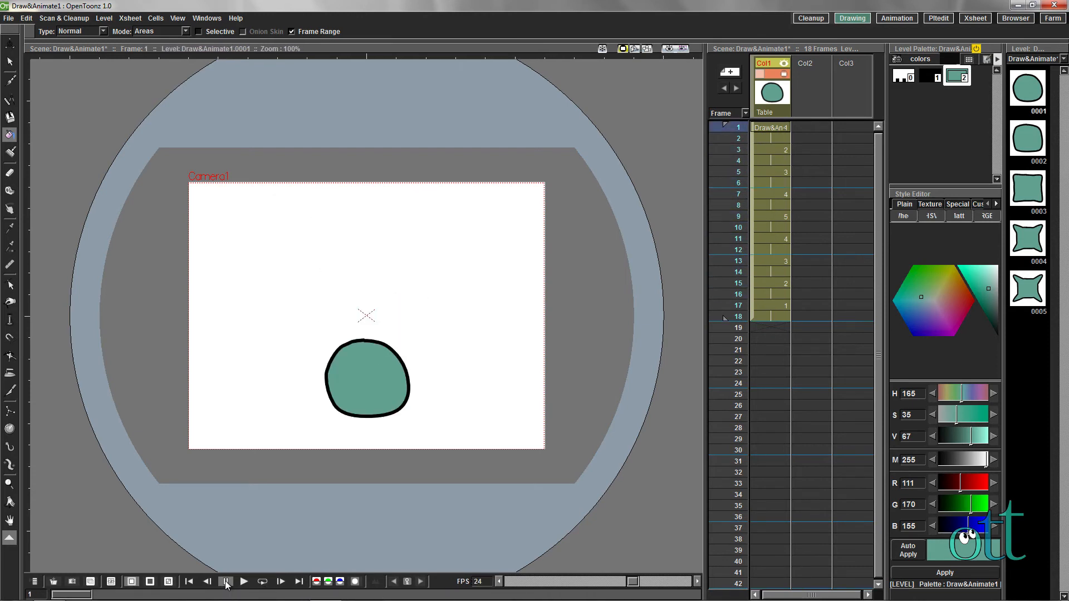
click(227, 582)
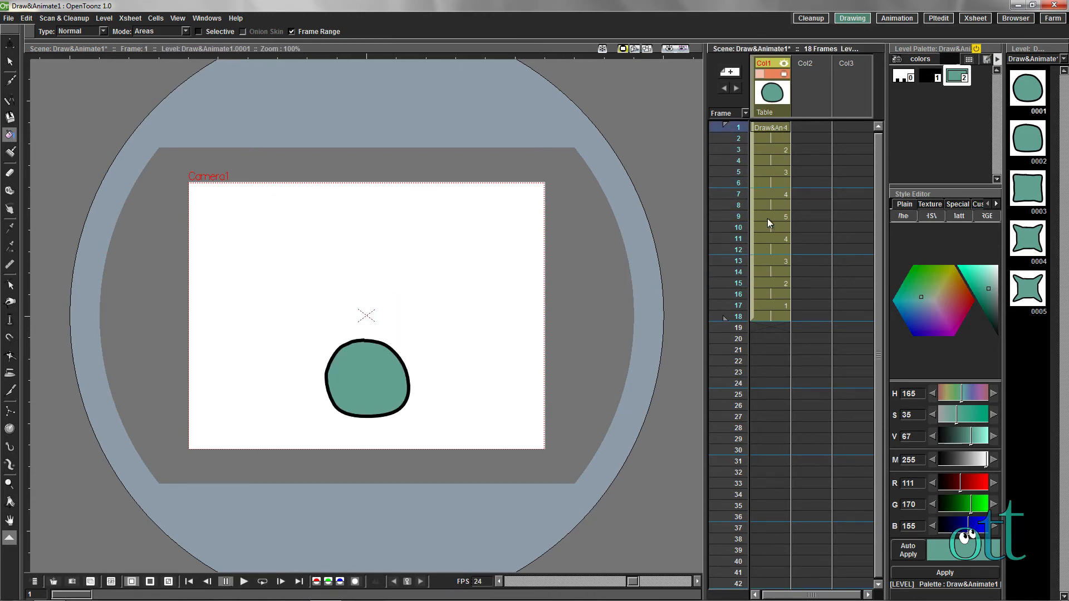
click(1029, 89)
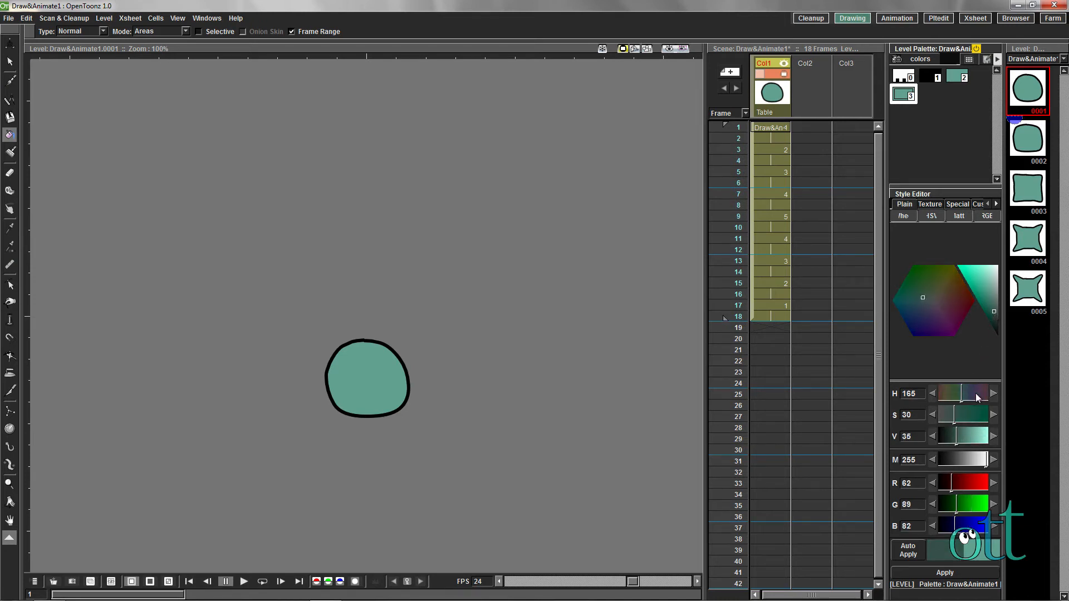
Drag the Style Editor slider to darken the new teal shading style.
drag(989, 459, 969, 459)
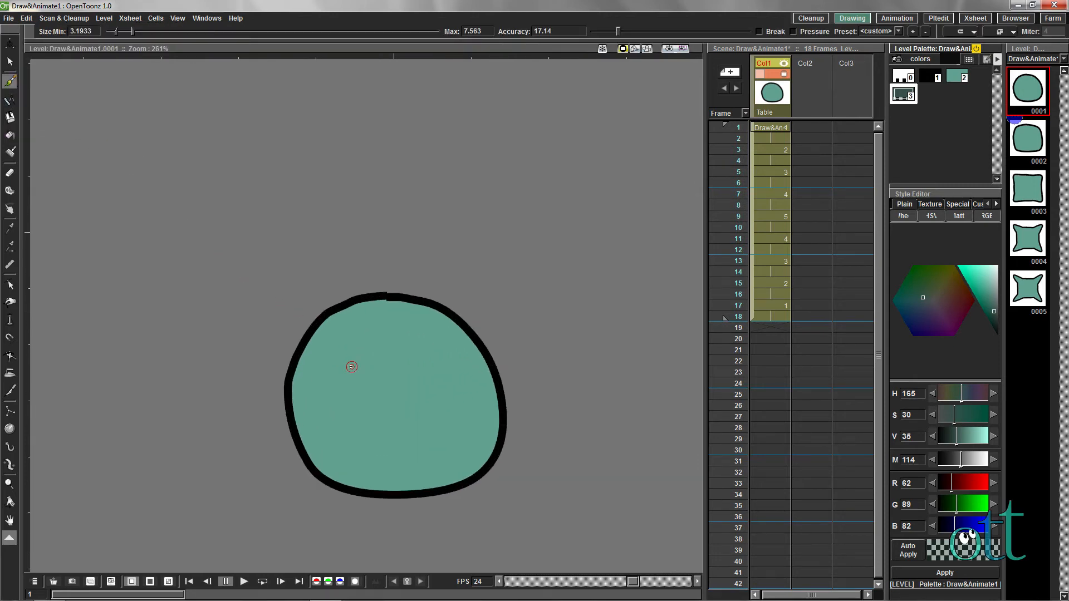
mouse_move(333, 338)
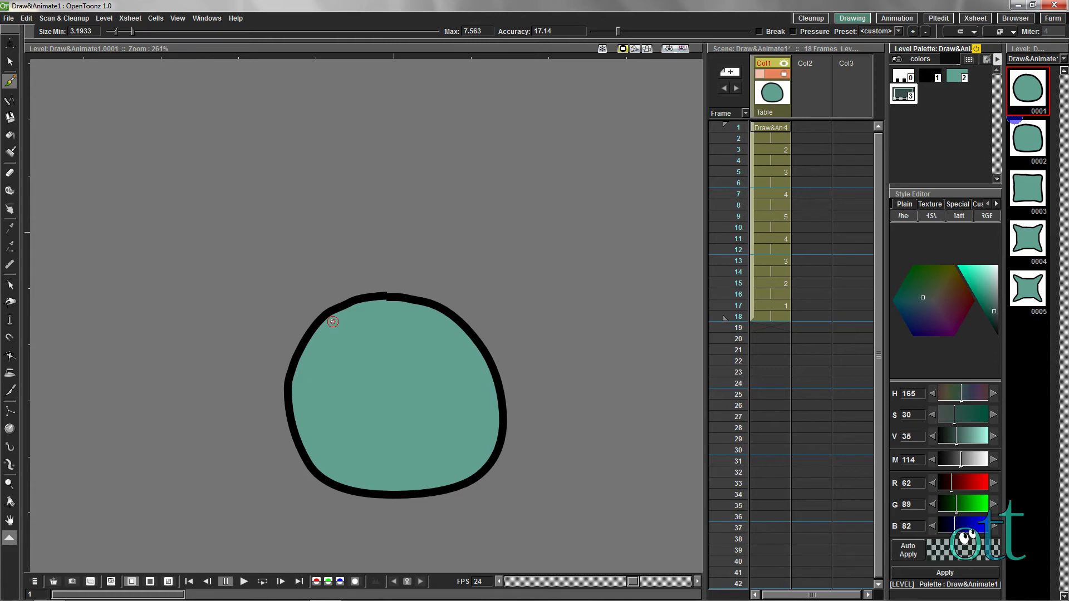
Paint dark teal shading strokes inside the round blob and the star-shaped blob.
drag(332, 322, 374, 319)
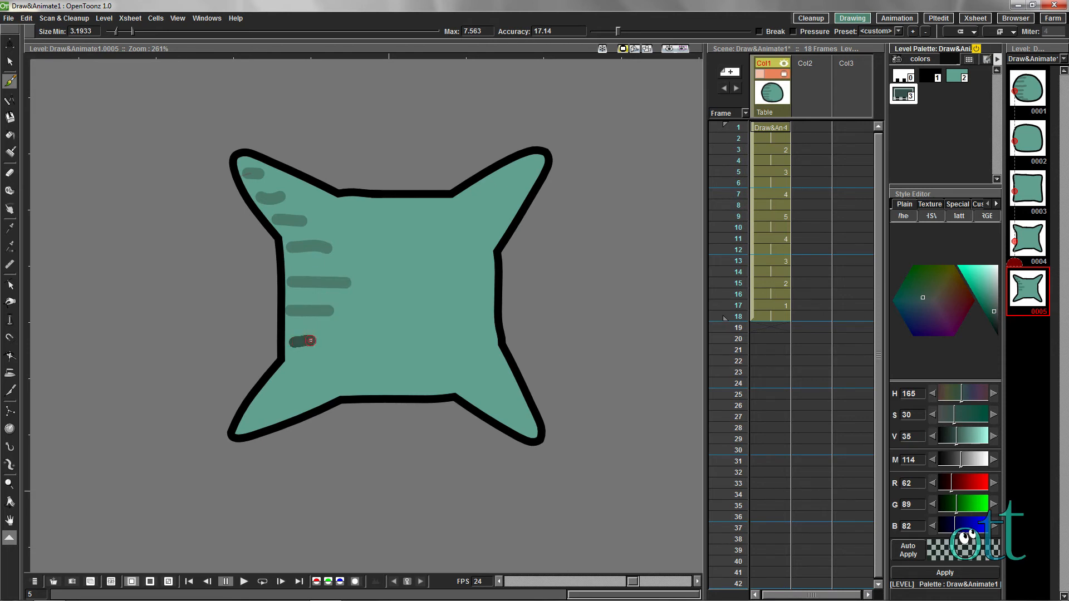
drag(310, 340, 317, 370)
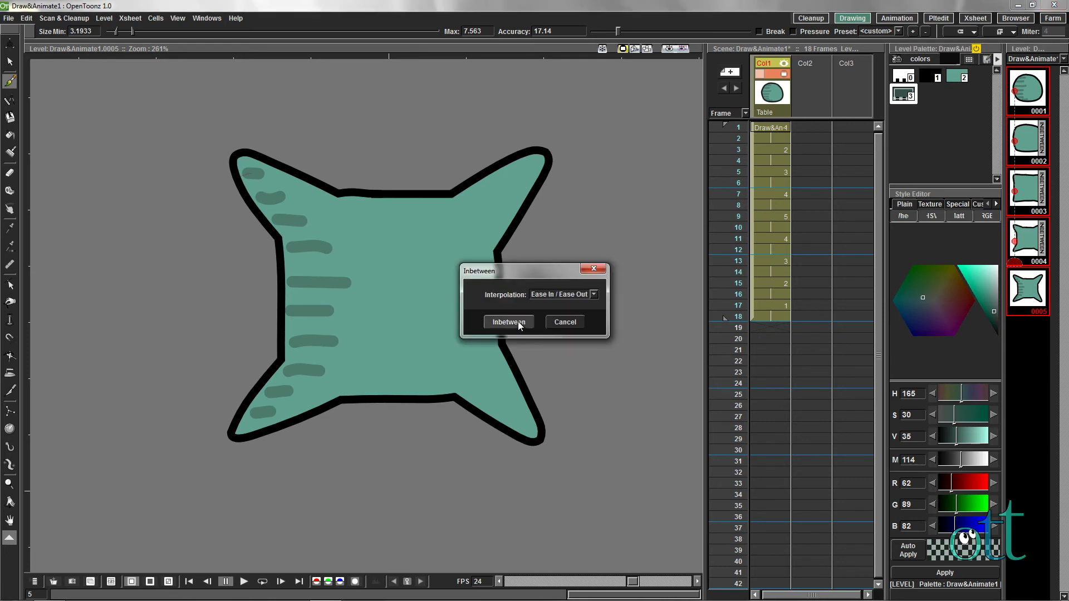
Confirm generating the in-between drawings with ease in / ease out.
click(509, 322)
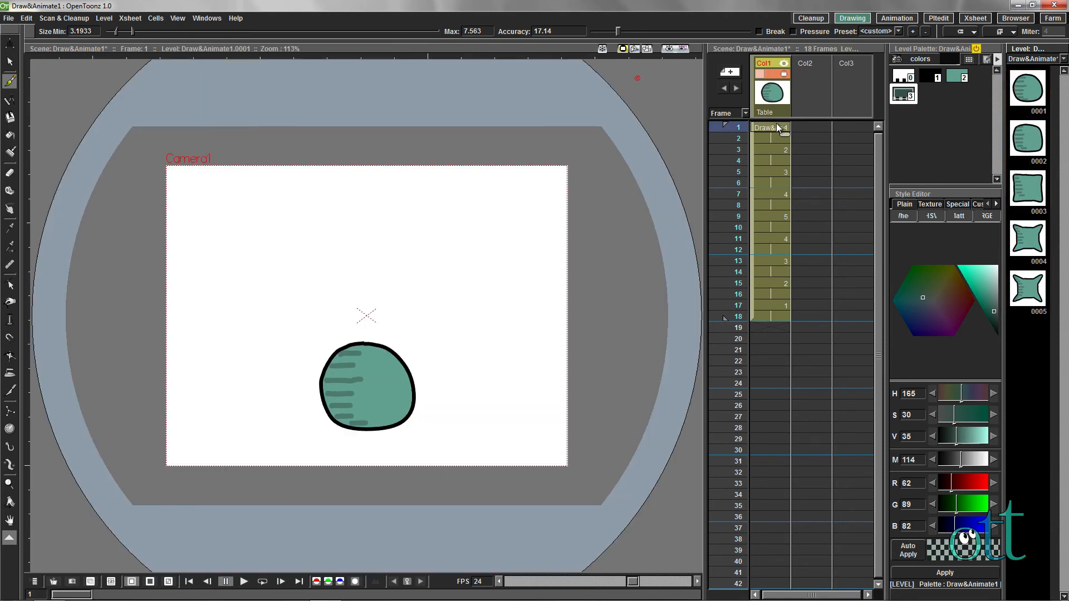
mouse_move(261, 582)
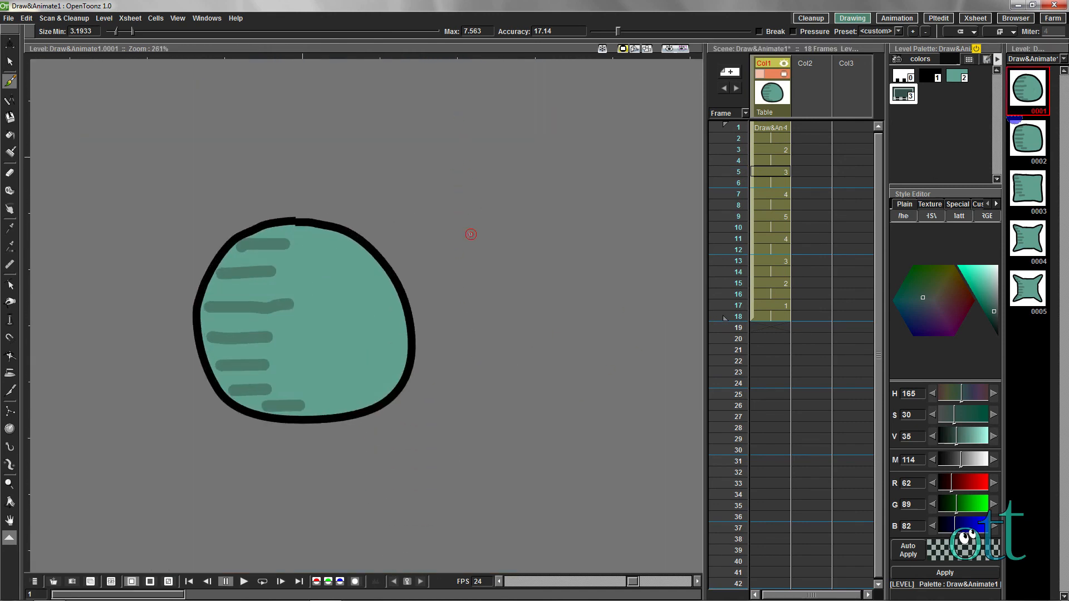
Open blob drawing 0003 and add a shading stroke near its bottom edge.
click(1030, 143)
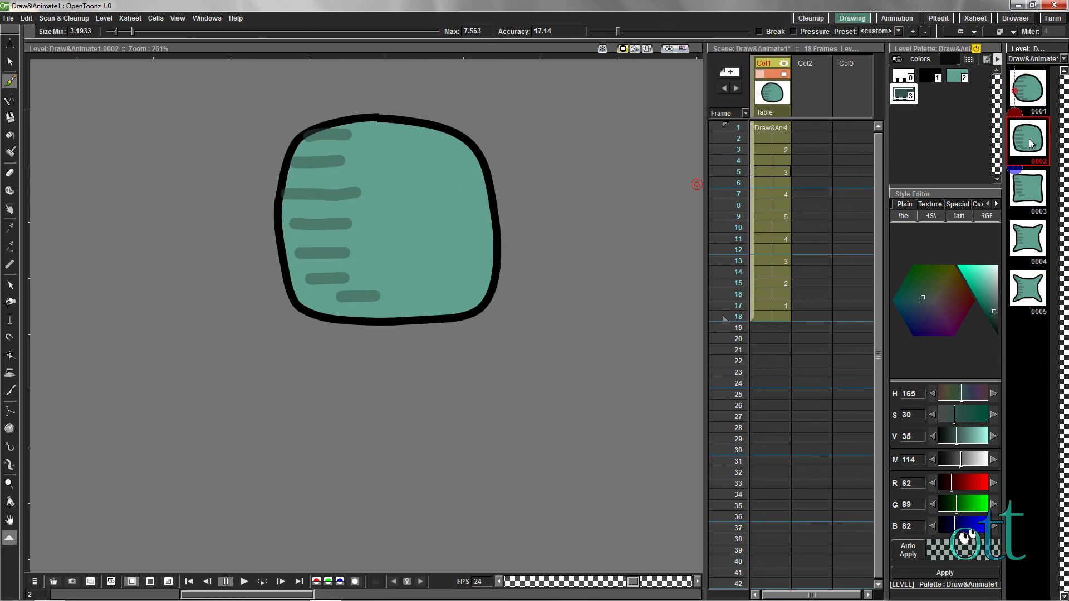
click(1026, 191)
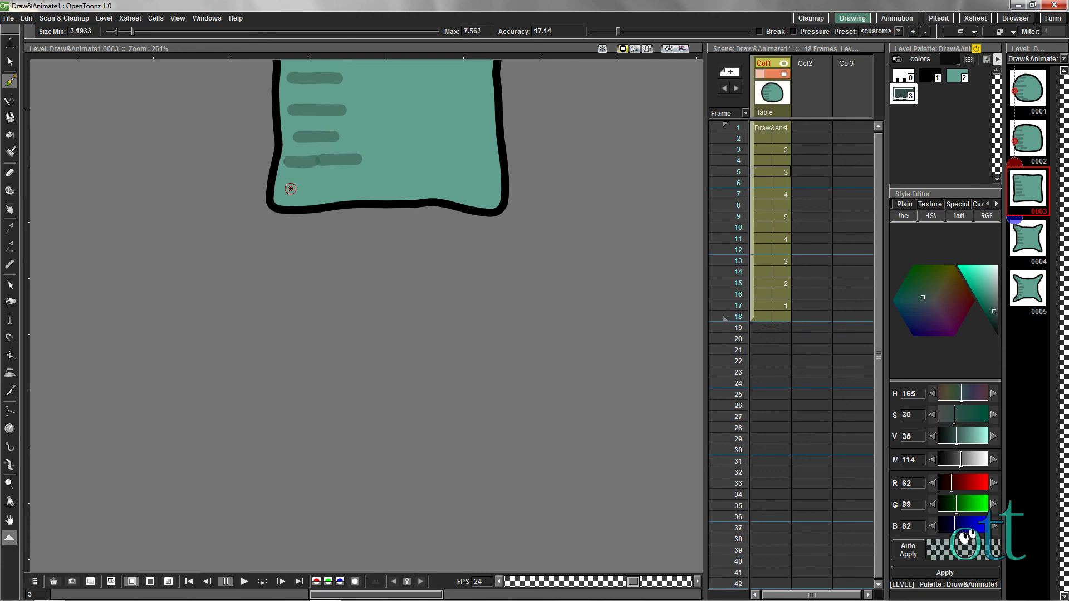
drag(280, 189, 347, 185)
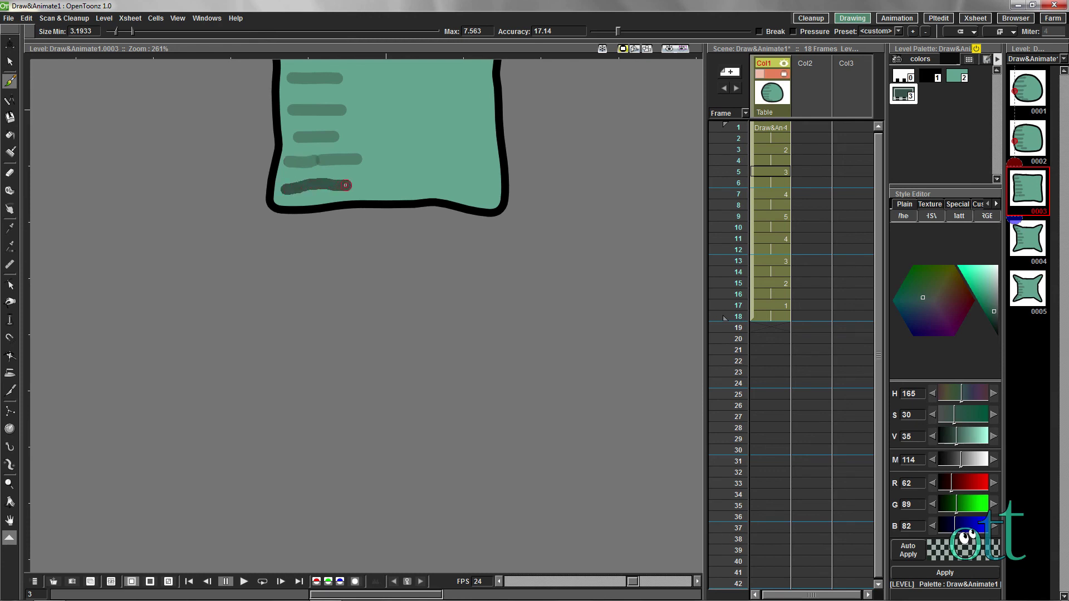